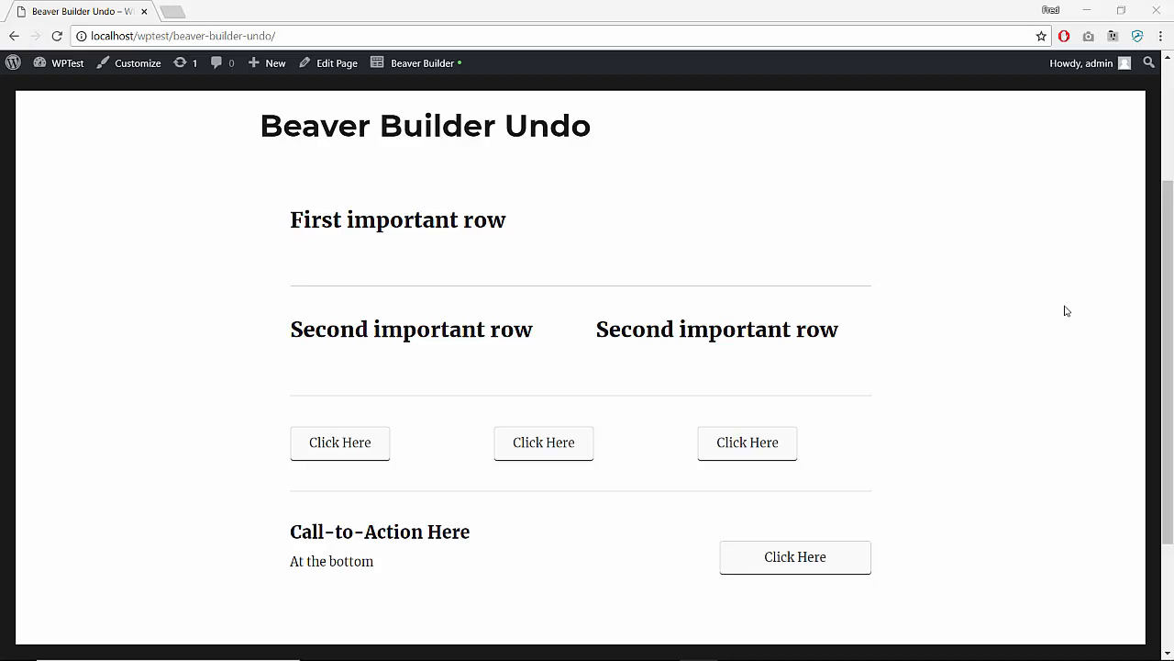
{"action": "mouse_move", "coordinate": [835, 369]}
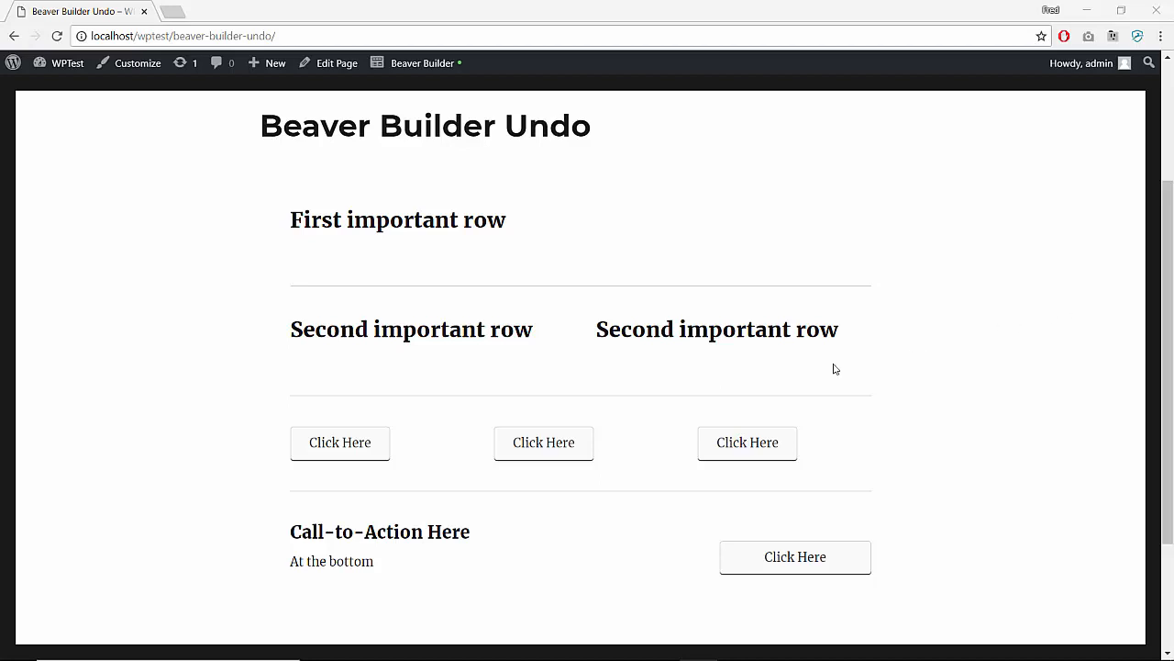
{"action": "mouse_move", "coordinate": [741, 334]}
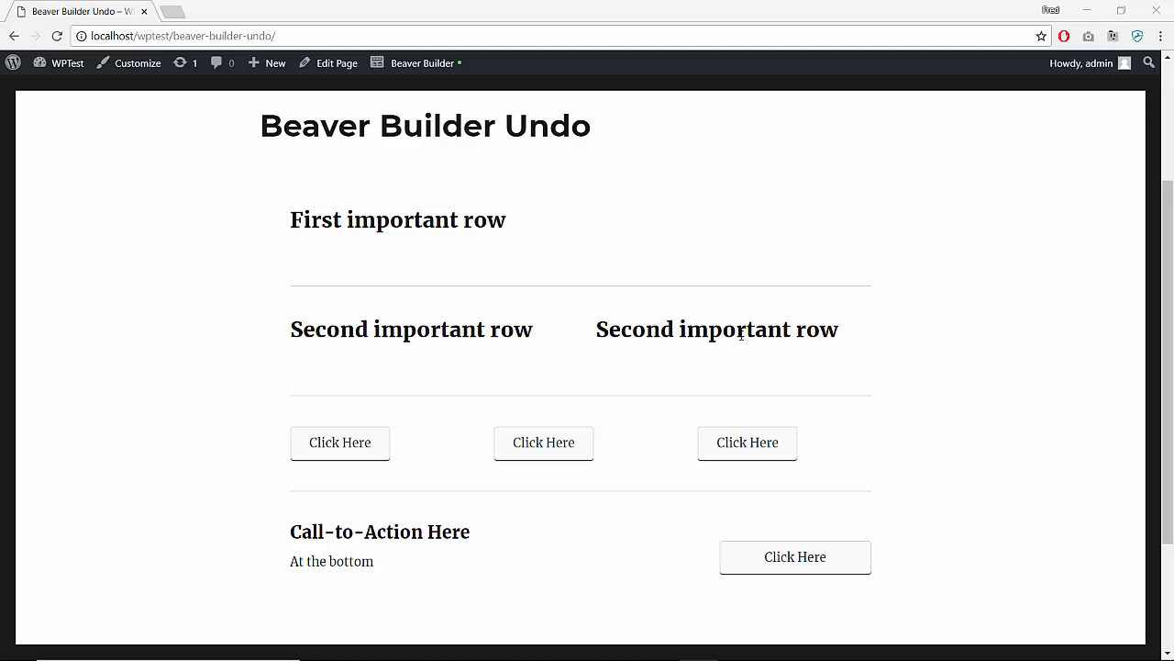
{"action": "mouse_move", "coordinate": [925, 345]}
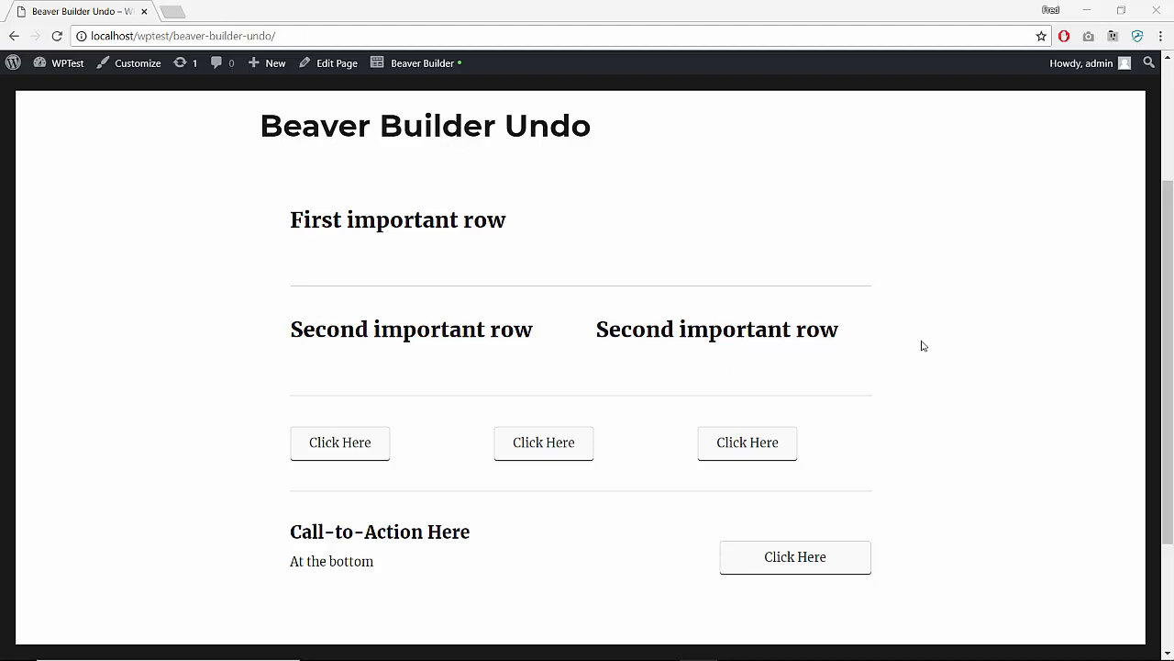
{"action": "mouse_move", "coordinate": [485, 160]}
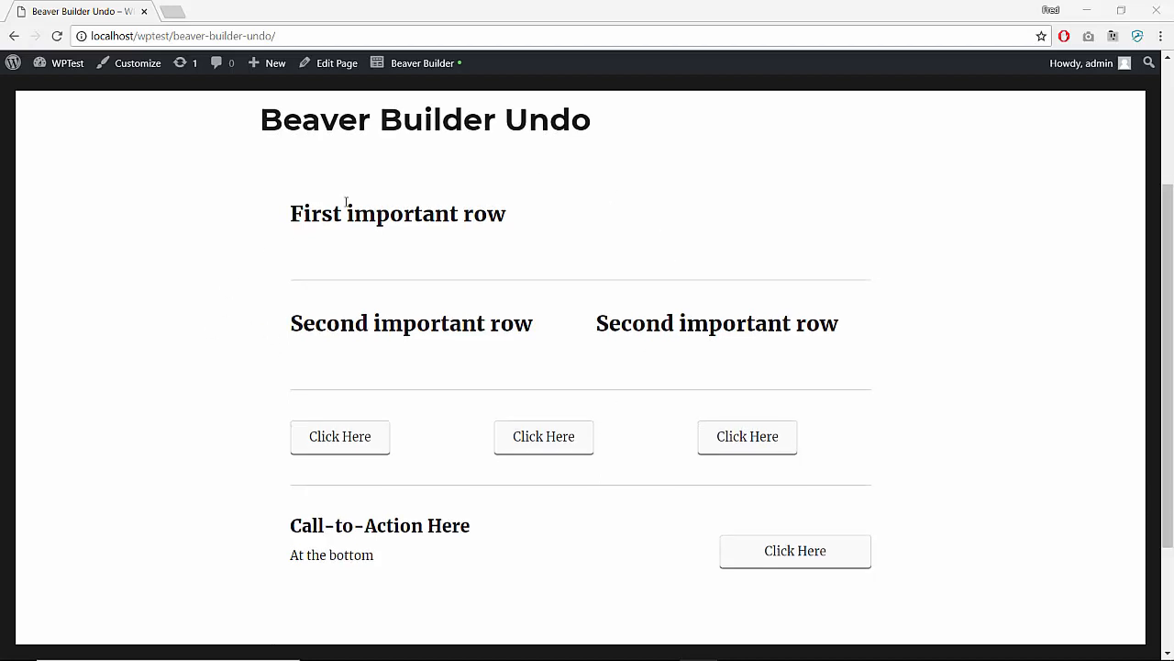
{"action": "mouse_move", "coordinate": [279, 451]}
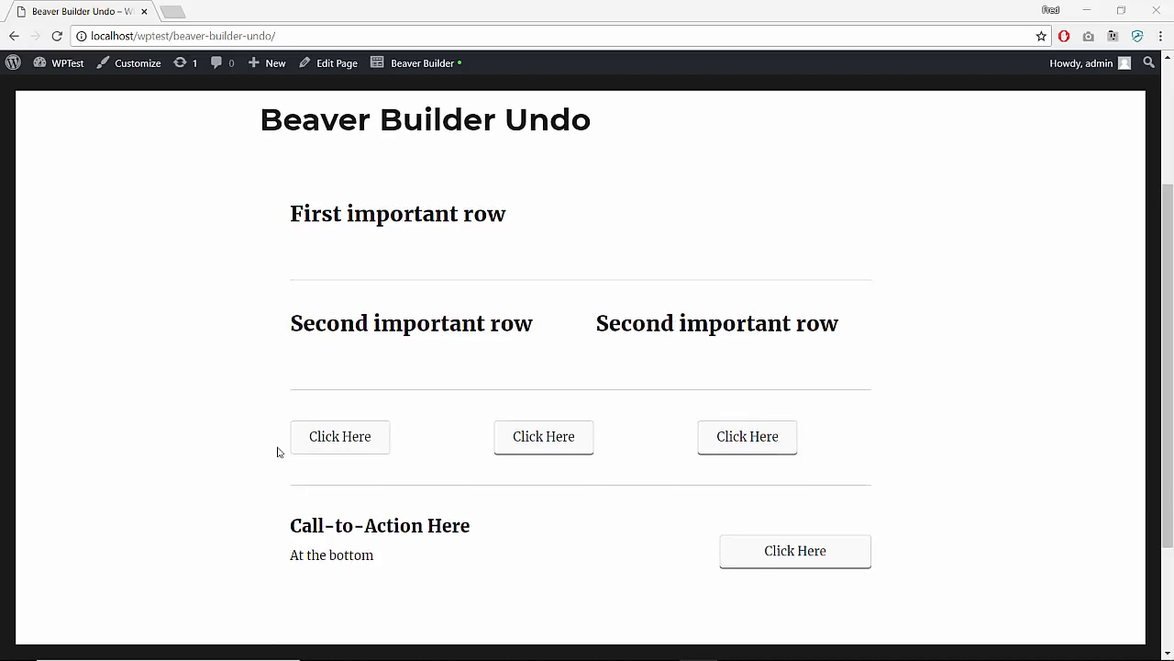
{"action": "mouse_move", "coordinate": [679, 437]}
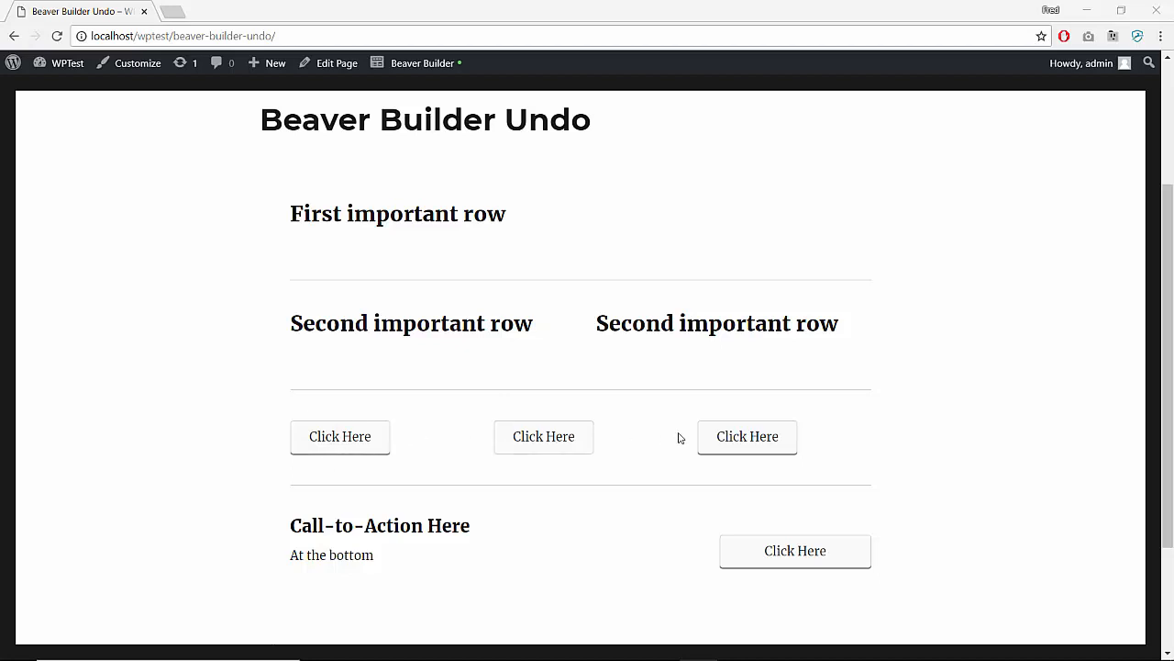
{"action": "mouse_move", "coordinate": [217, 321]}
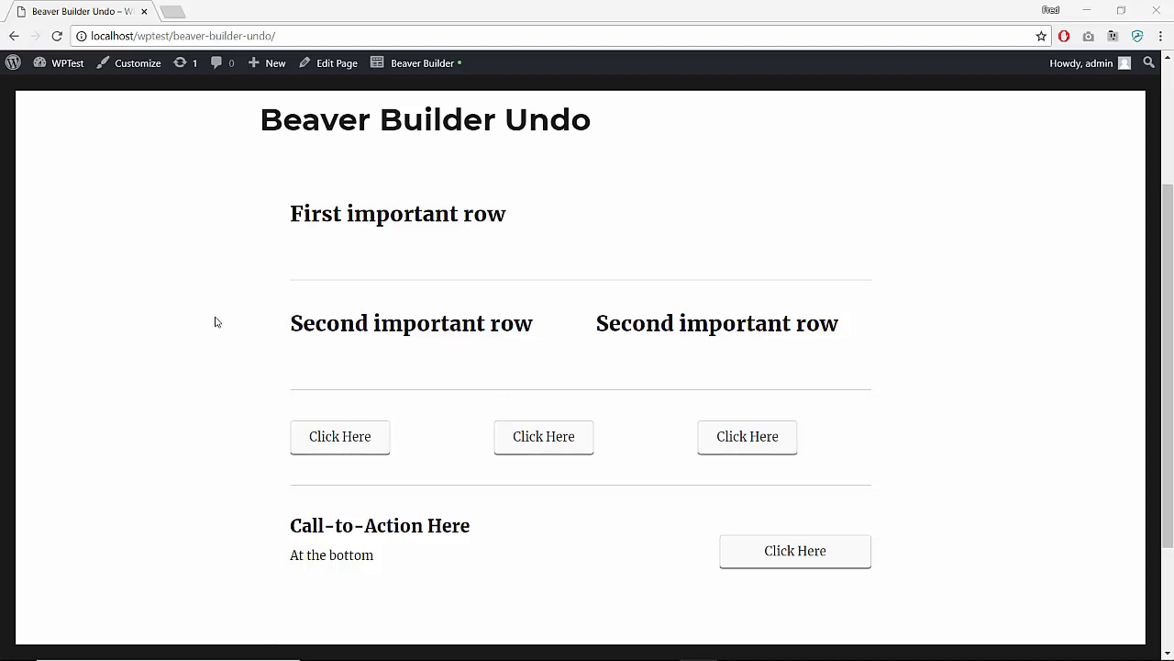
Launch Beaver Builder on the page and delete the Second important row heading, confirming OK
{"action": "left_click", "coordinate": [422, 63]}
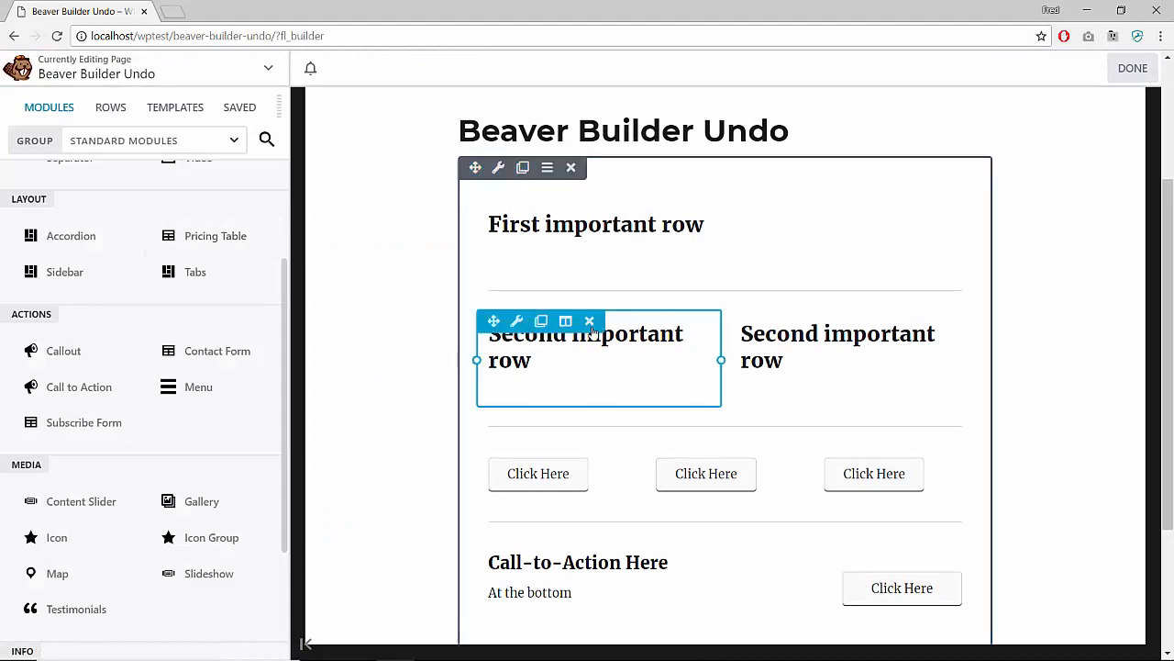
{"action": "left_click", "coordinate": [589, 321]}
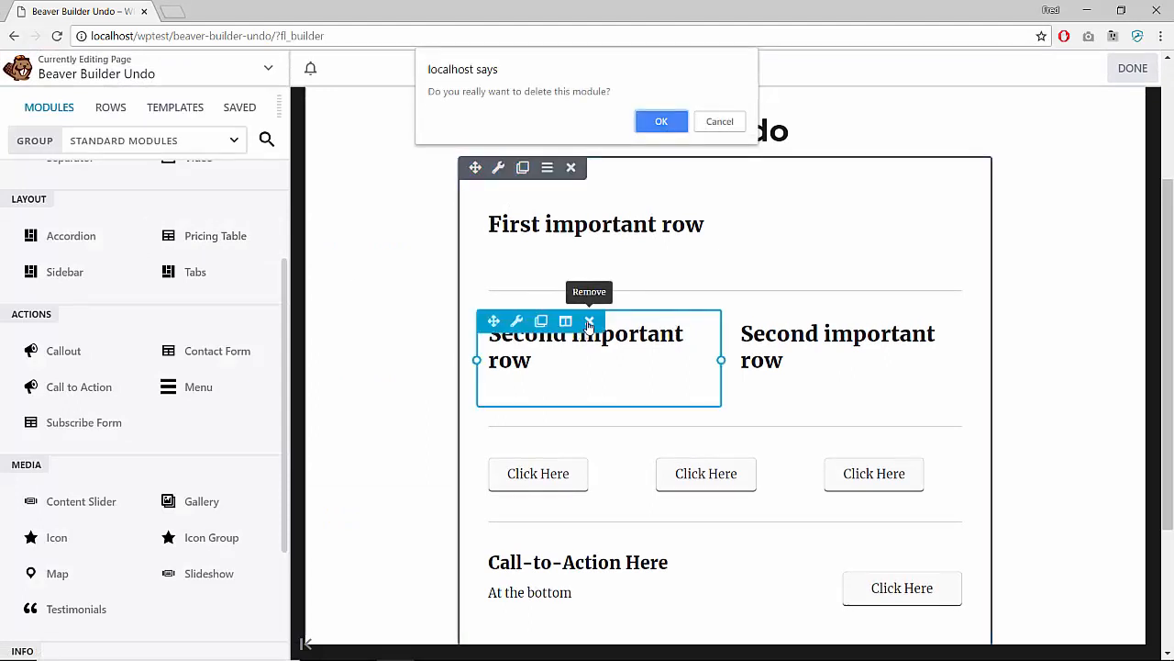
{"action": "left_click", "coordinate": [660, 121]}
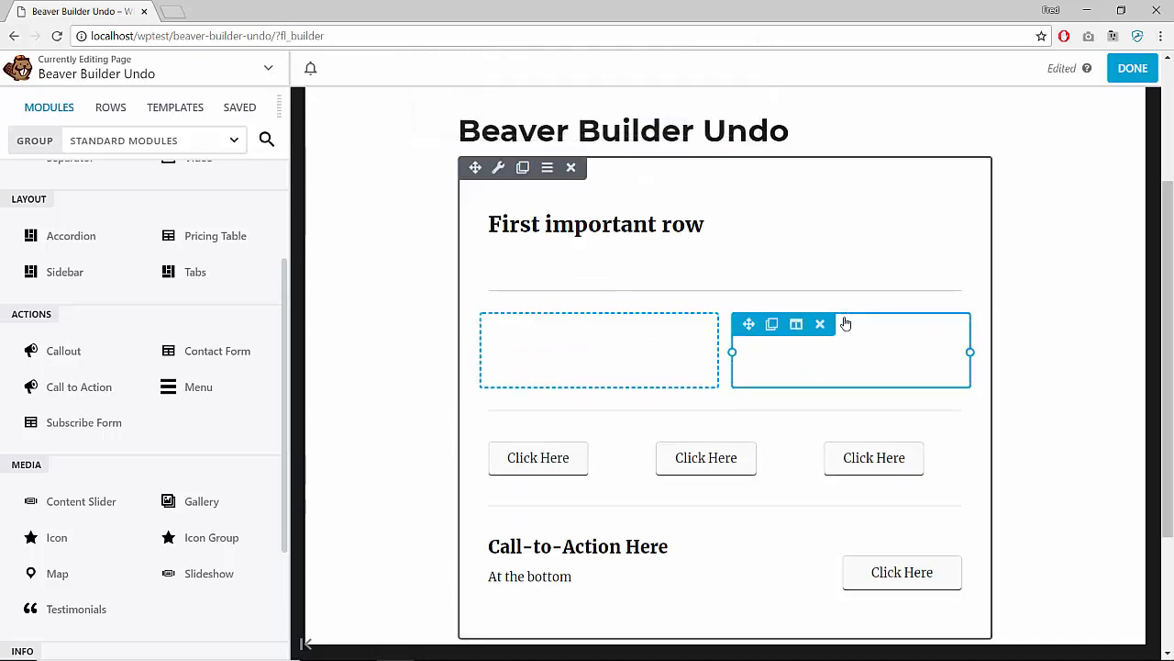
Remove the now-empty column and row, then finish editing with Done
{"action": "left_click", "coordinate": [819, 323]}
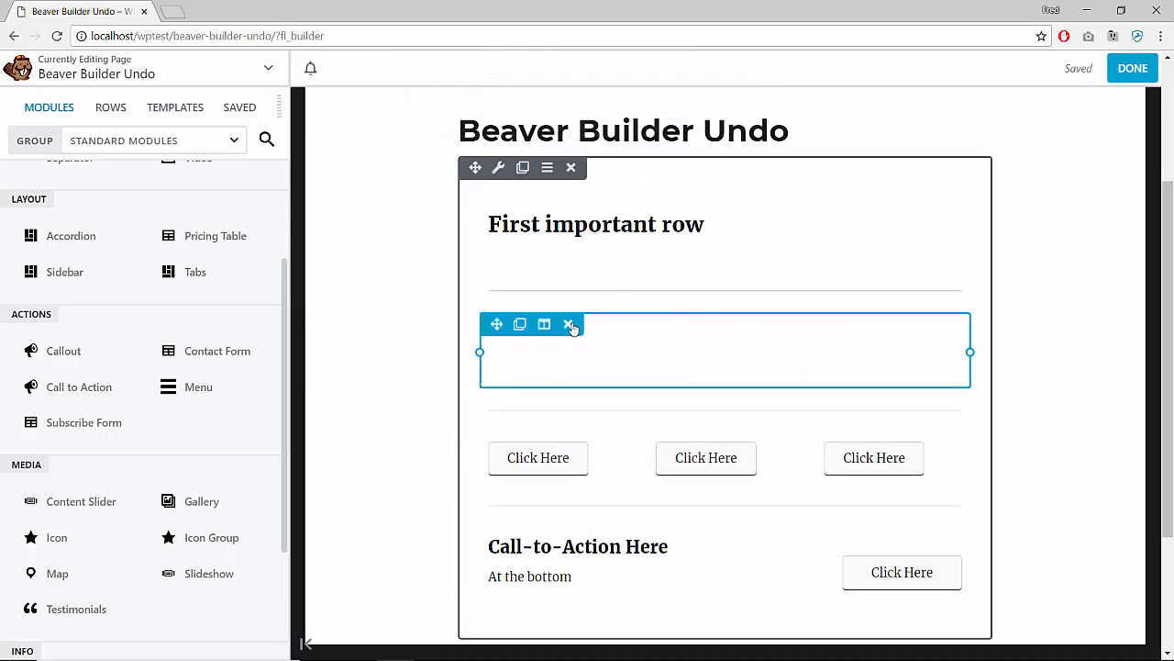
{"action": "left_click", "coordinate": [569, 323]}
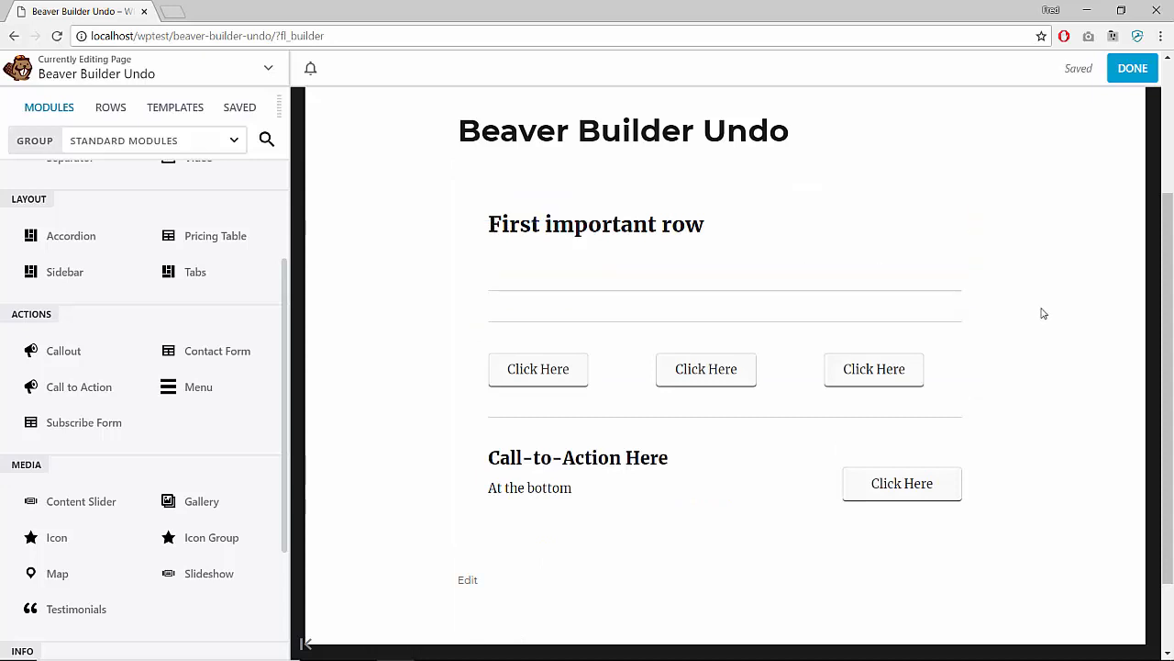
{"action": "mouse_move", "coordinate": [1059, 198]}
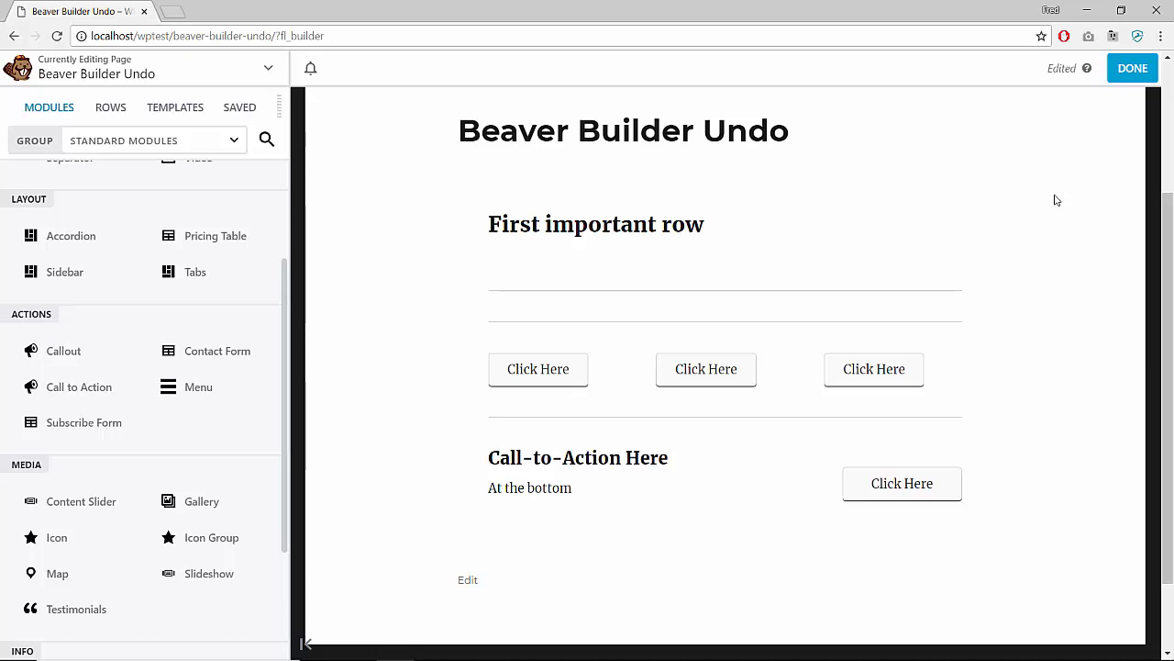
{"action": "left_click", "coordinate": [1132, 68]}
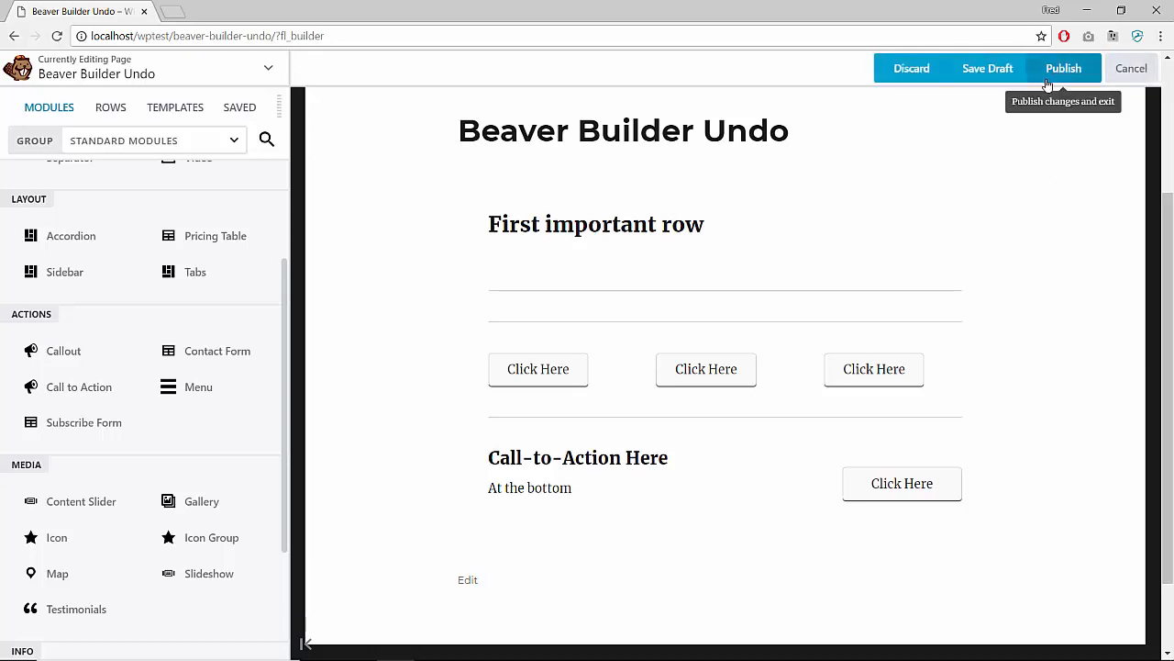
Publish the page without the row and open its Edit Page screen in a new tab
{"action": "left_click", "coordinate": [1065, 68]}
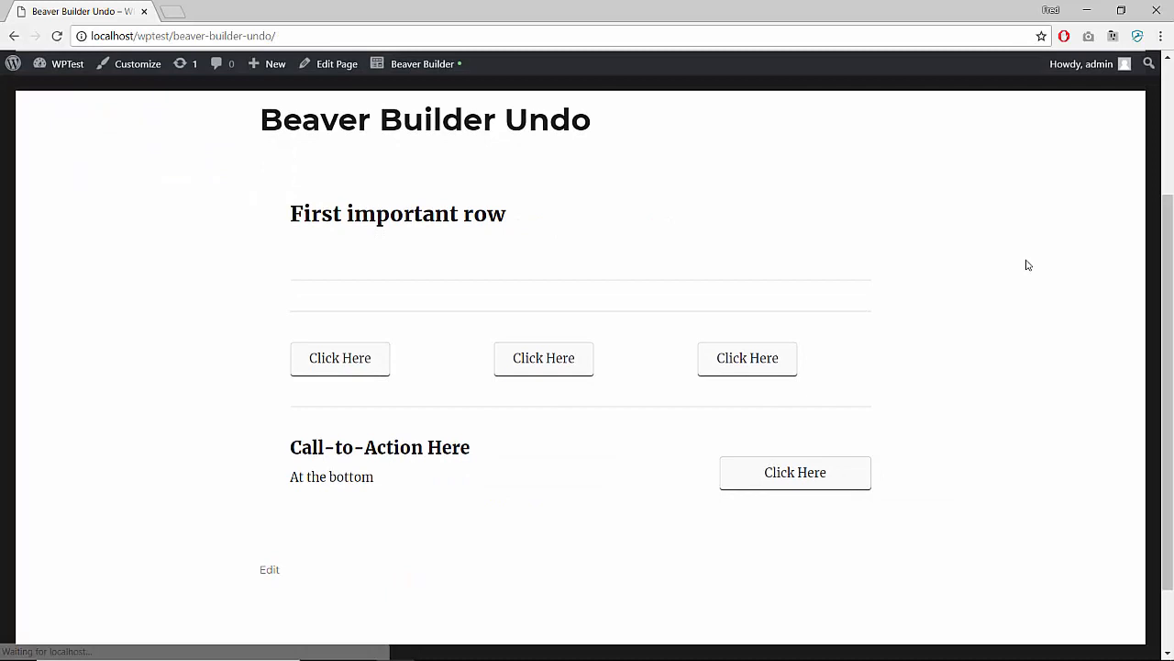
{"action": "mouse_move", "coordinate": [528, 270]}
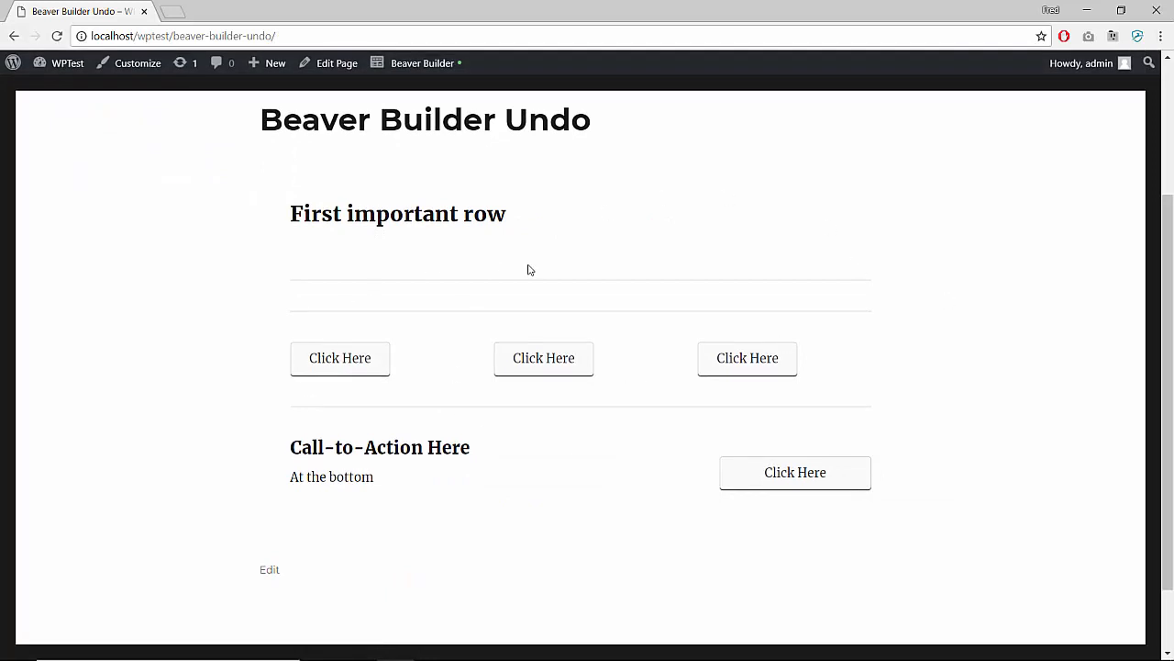
{"action": "mouse_move", "coordinate": [334, 82]}
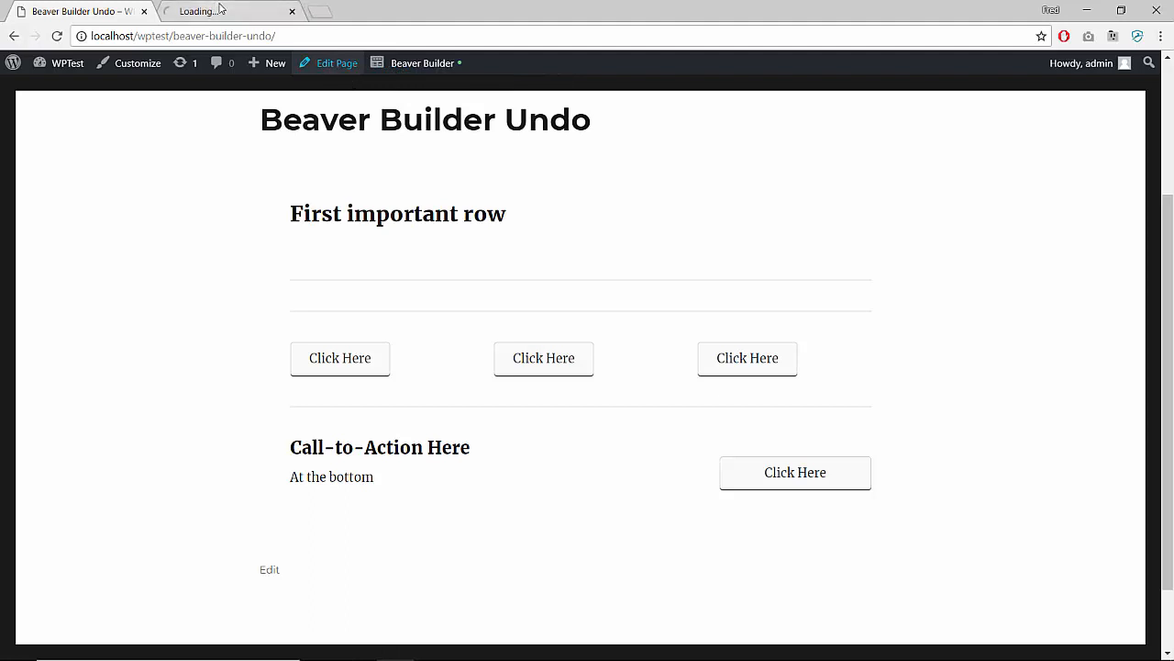
{"action": "mouse_move", "coordinate": [165, 257]}
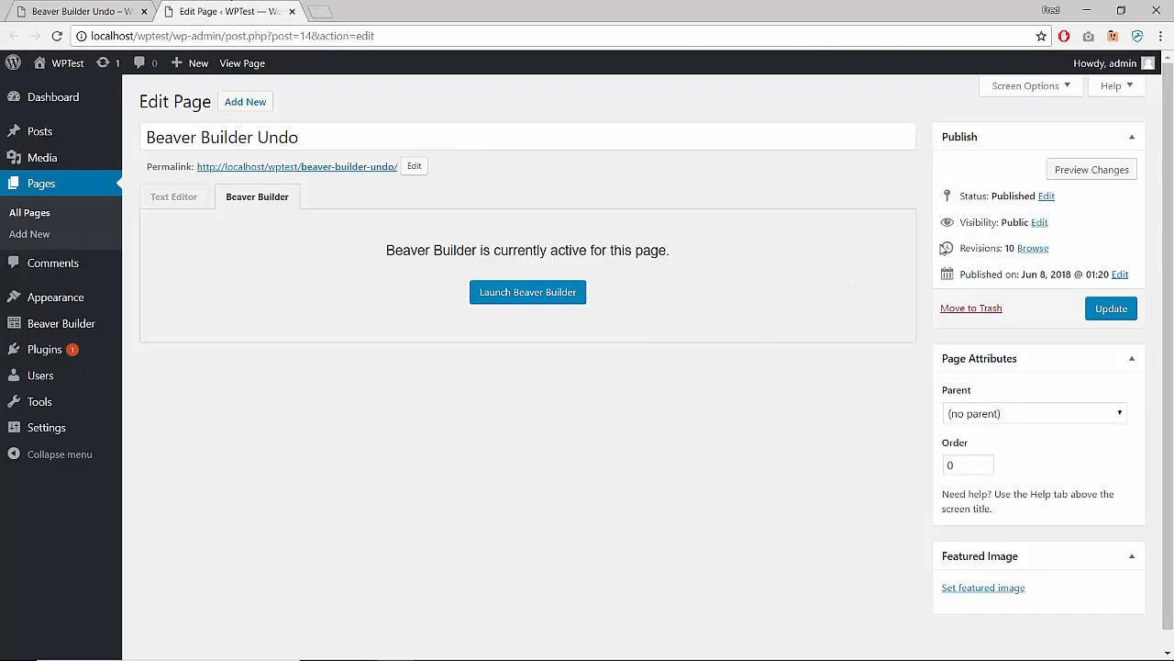
{"action": "mouse_move", "coordinate": [965, 286]}
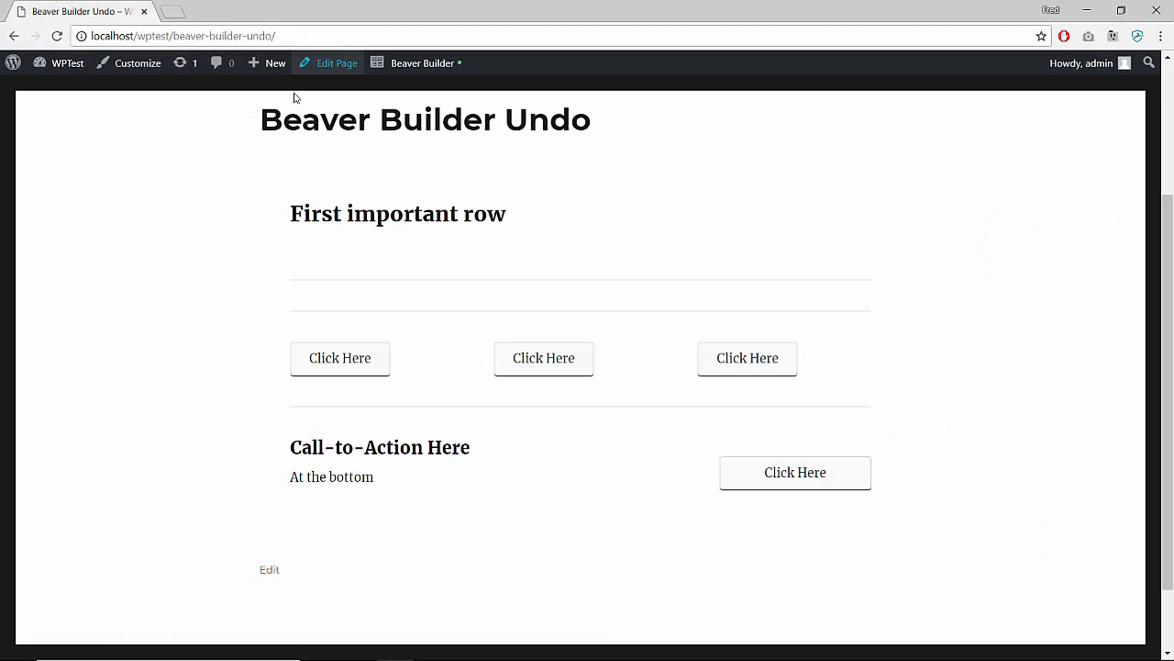
{"action": "right_click", "coordinate": [338, 63]}
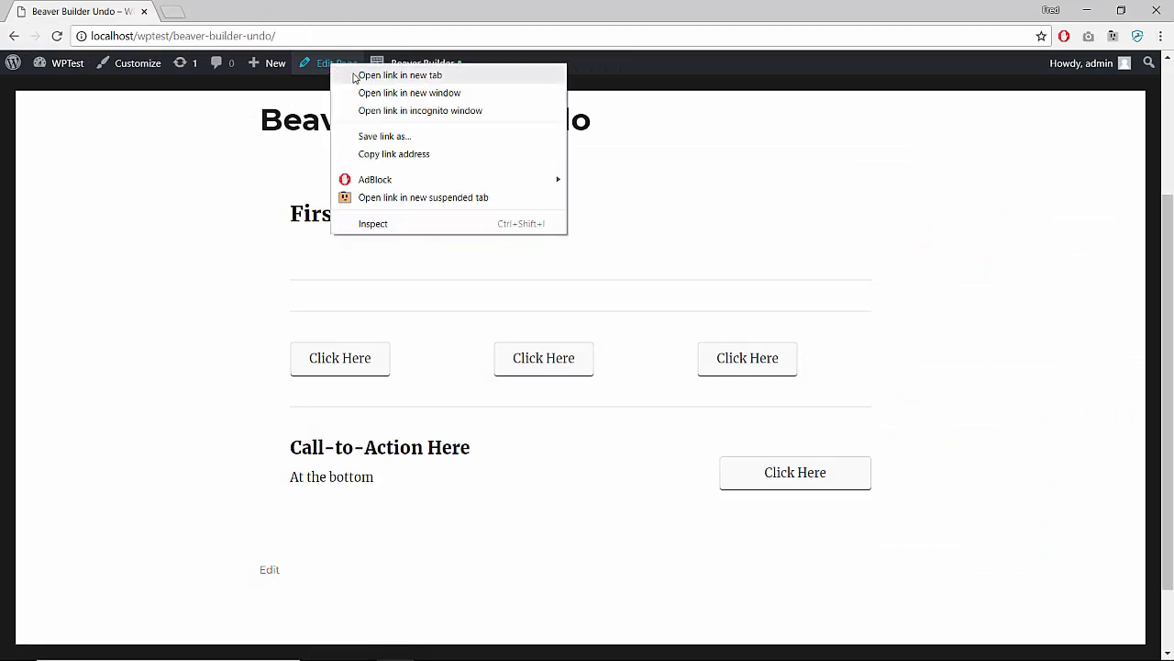
{"action": "left_click", "coordinate": [400, 75]}
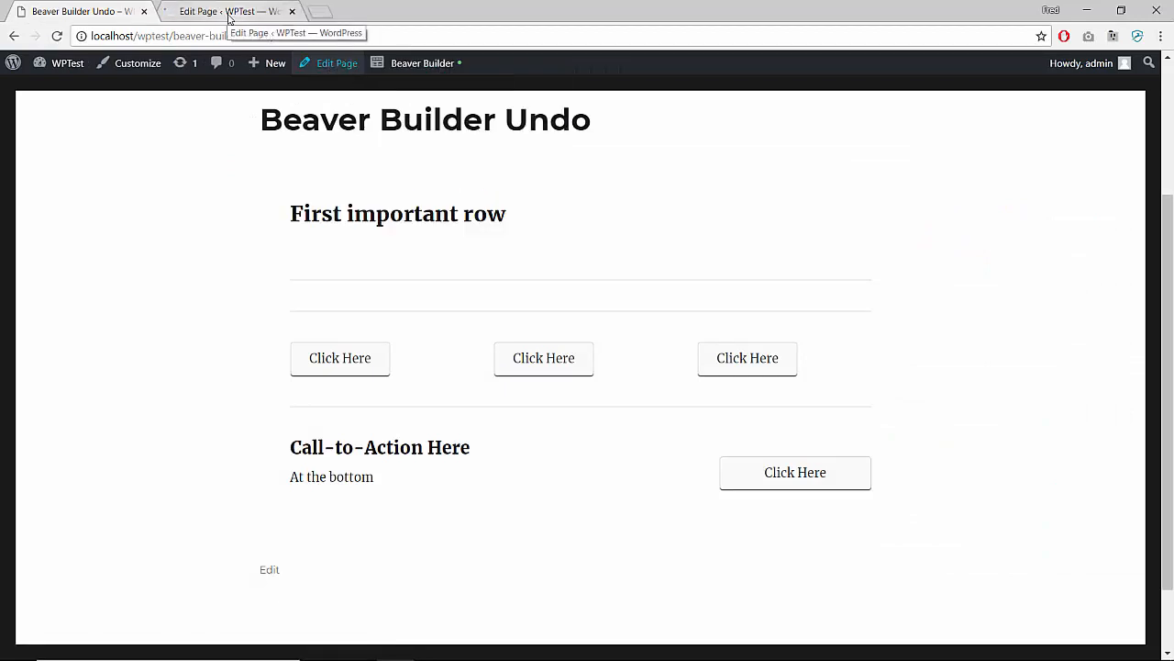
{"action": "left_click", "coordinate": [229, 11]}
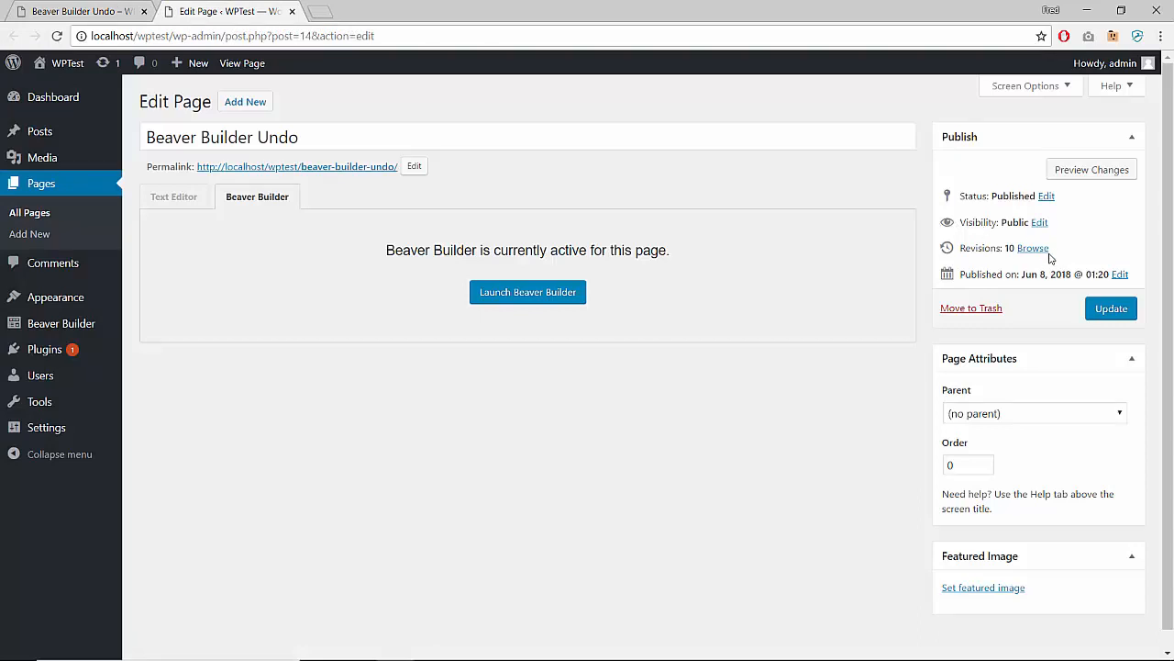
Browse the page's revisions and step the slider back to the June 8 15:23 revision
{"action": "left_click", "coordinate": [1031, 247]}
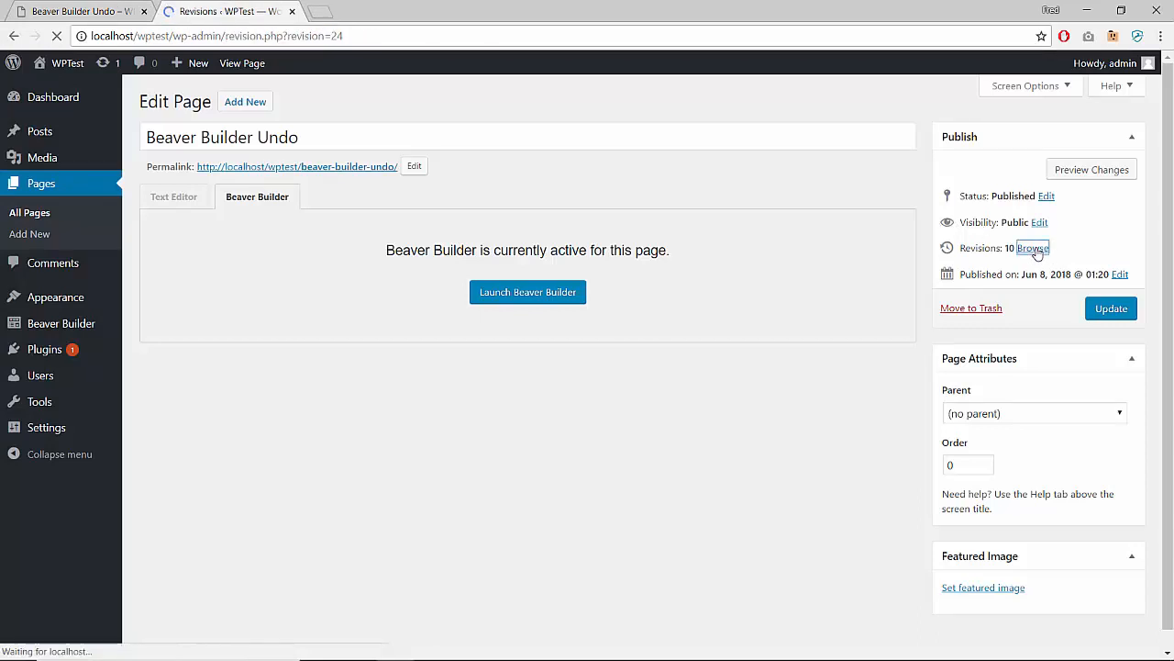
{"action": "left_click", "coordinate": [1031, 248]}
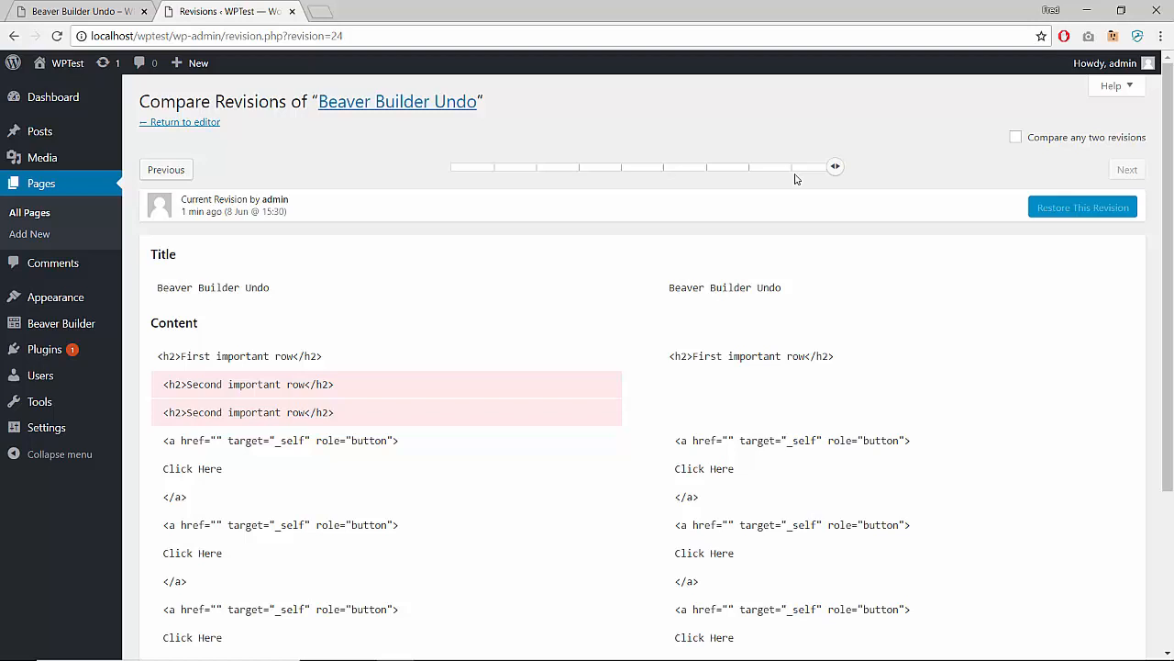
{"action": "mouse_move", "coordinate": [833, 165]}
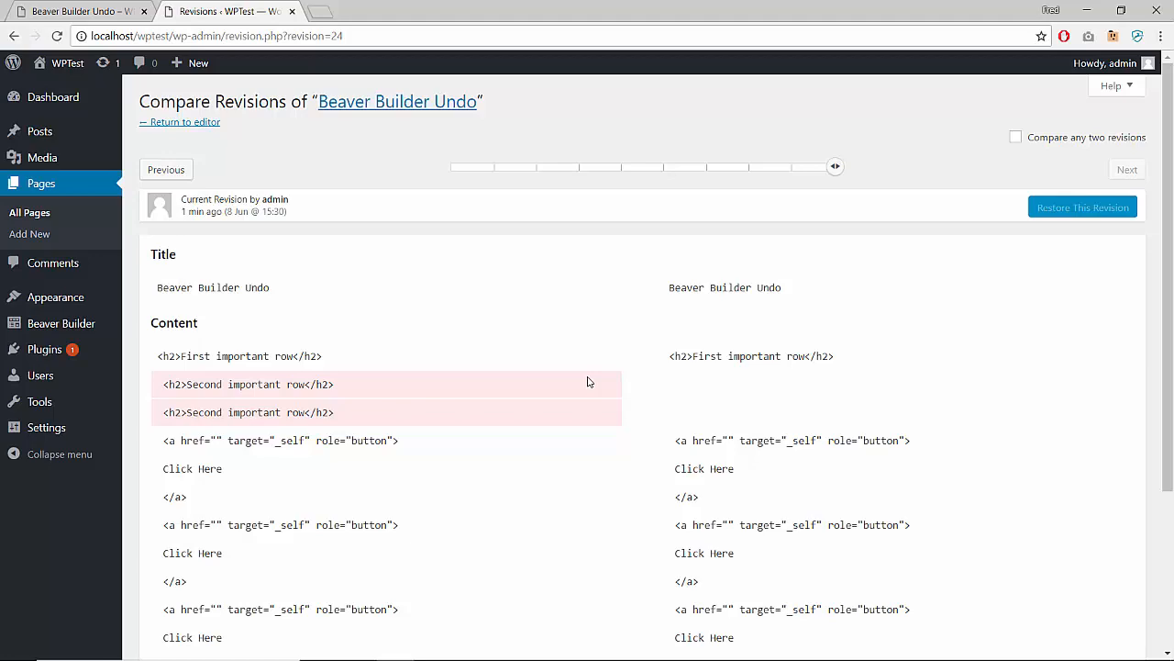
{"action": "left_click_drag", "start_coordinate": [833, 165], "coordinate": [793, 165]}
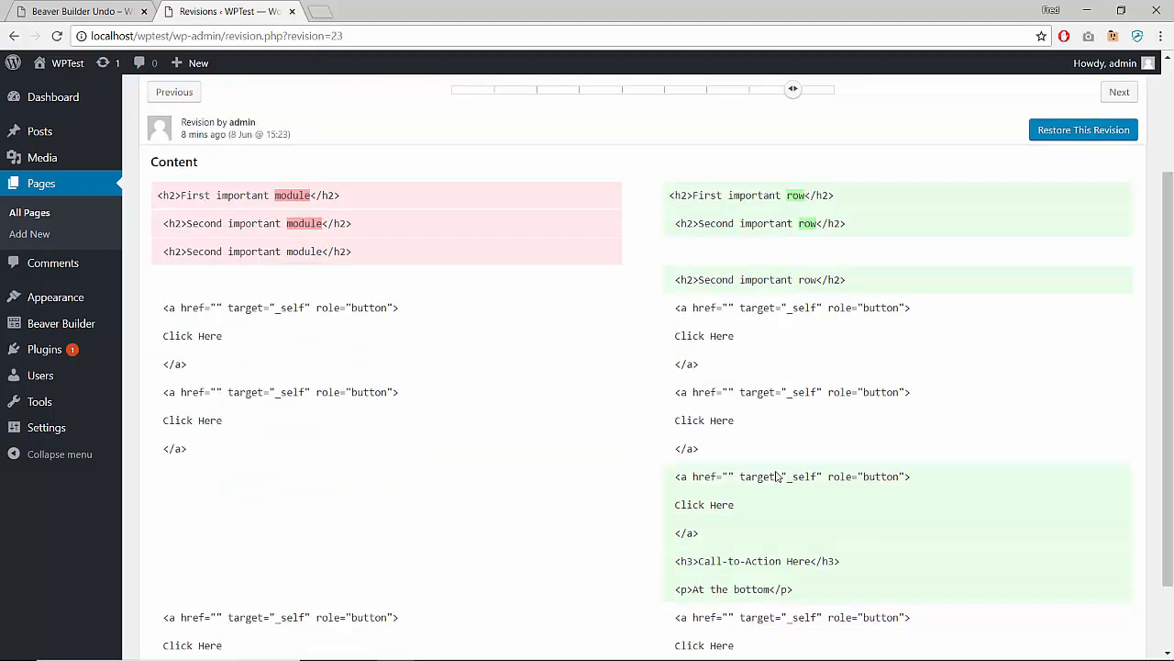
Review the revision comparison and check the live page tab before restoring
{"action": "scroll", "scroll_direction": "up", "scroll_amount": 3}
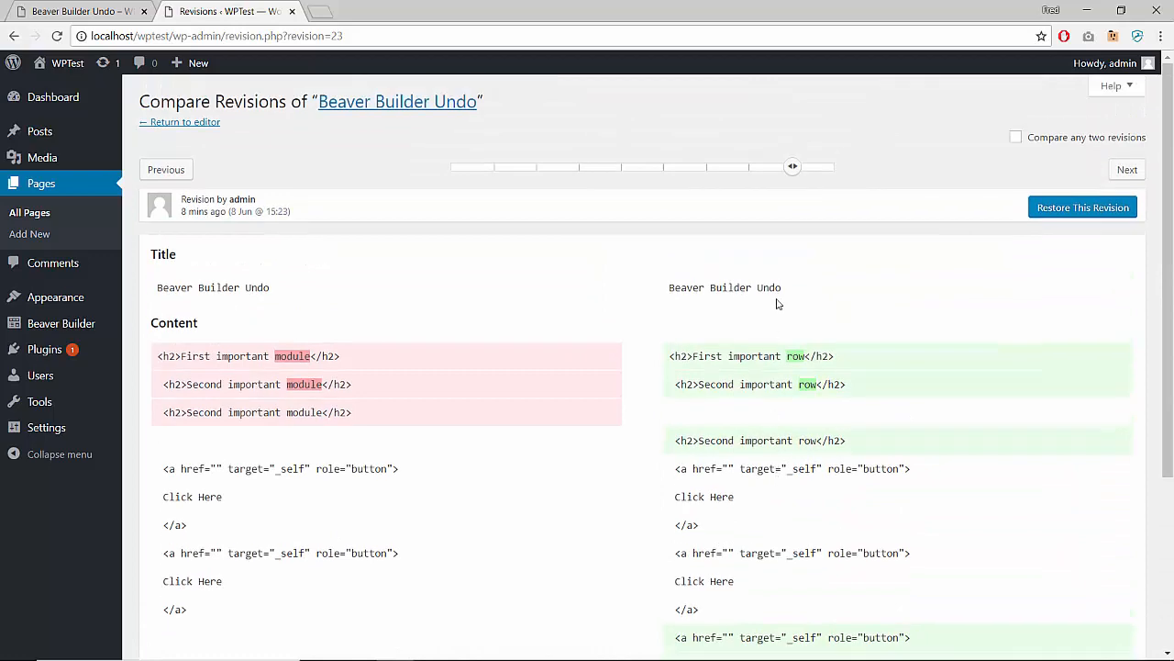
{"action": "mouse_move", "coordinate": [792, 167]}
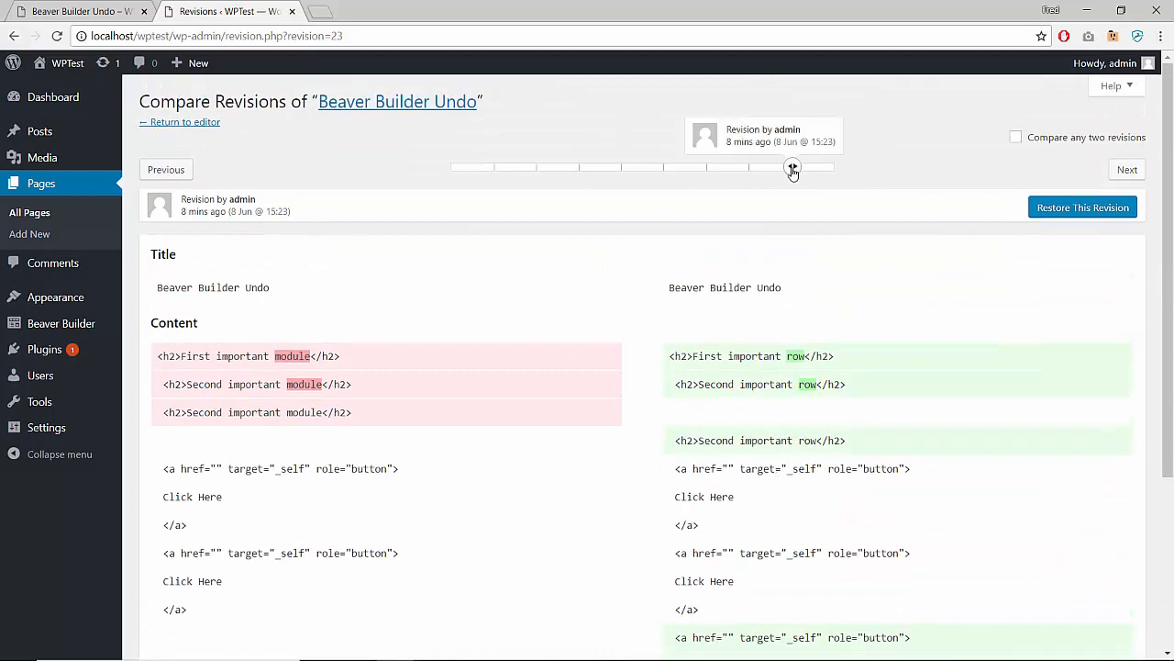
{"action": "scroll", "scroll_direction": "down", "scroll_amount": 3}
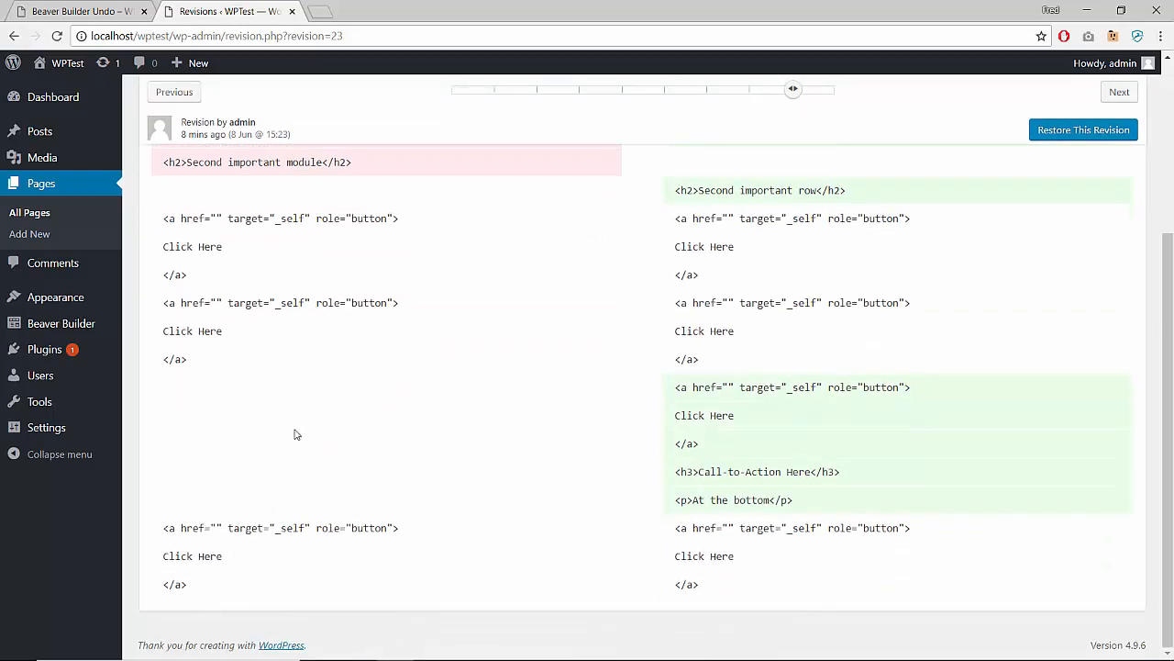
{"action": "scroll", "scroll_direction": "up", "scroll_amount": 3}
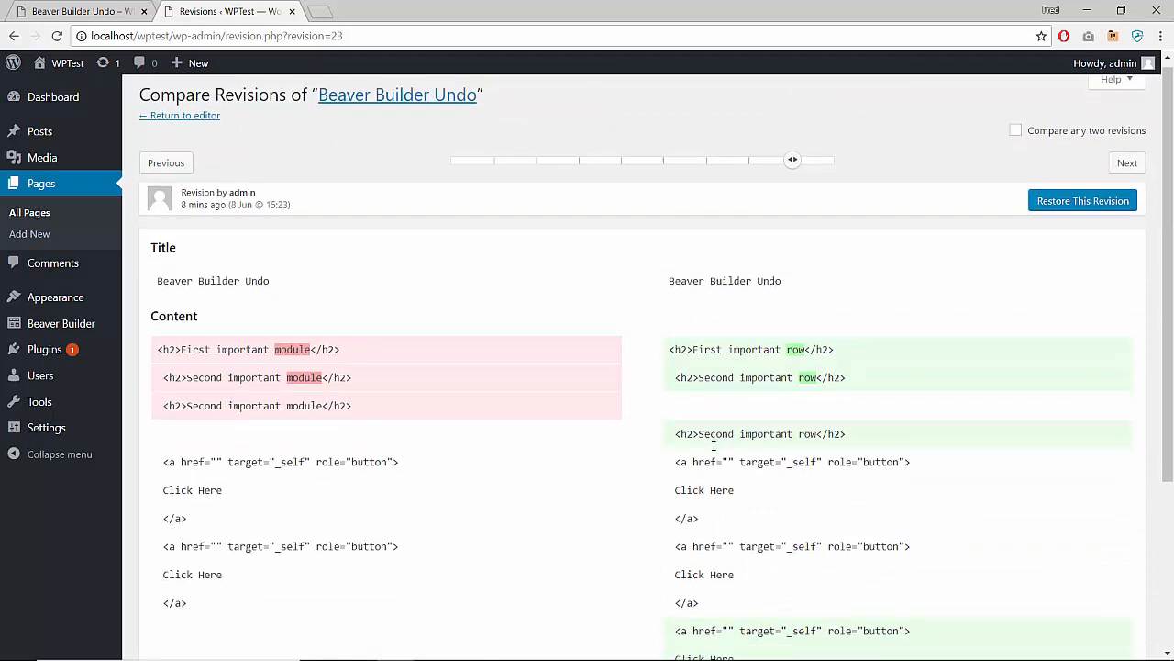
{"action": "left_click", "coordinate": [77, 11]}
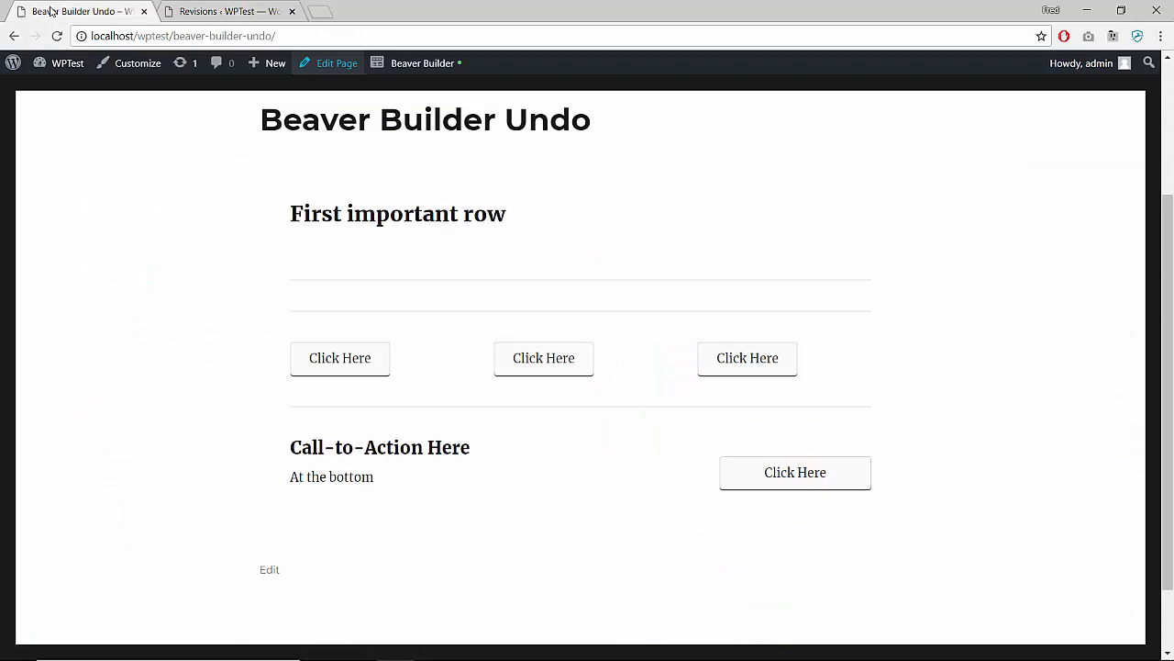
Restore the 15:23 revision and view the live page showing both Second important row headings
{"action": "left_click", "coordinate": [228, 11]}
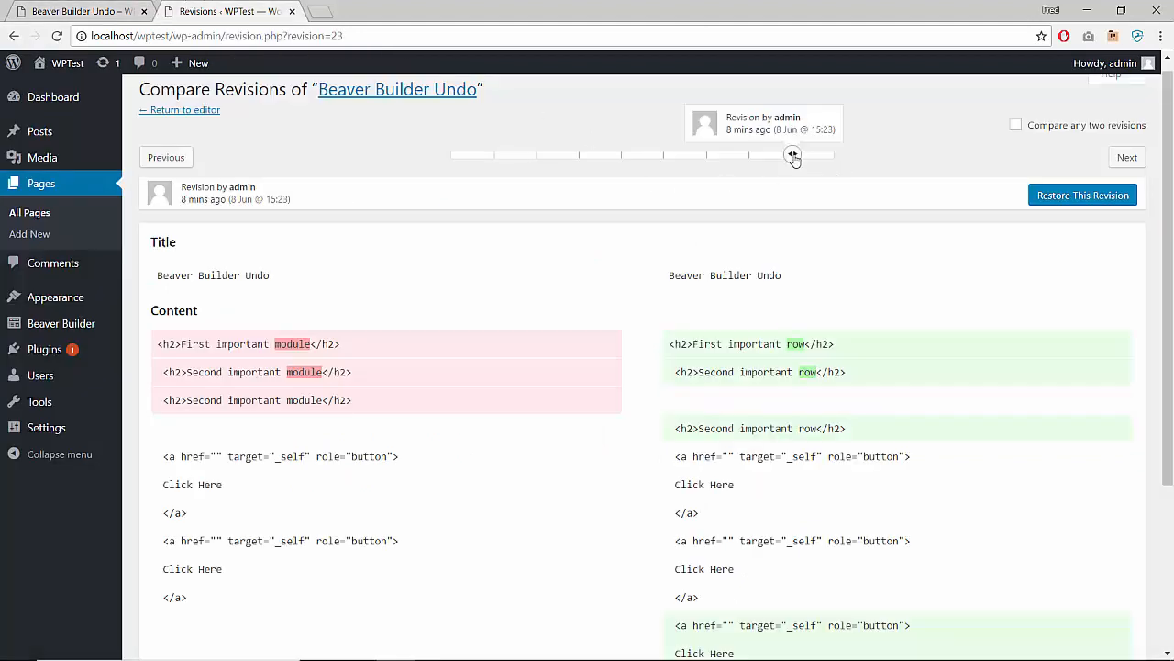
{"action": "left_click", "coordinate": [1082, 194]}
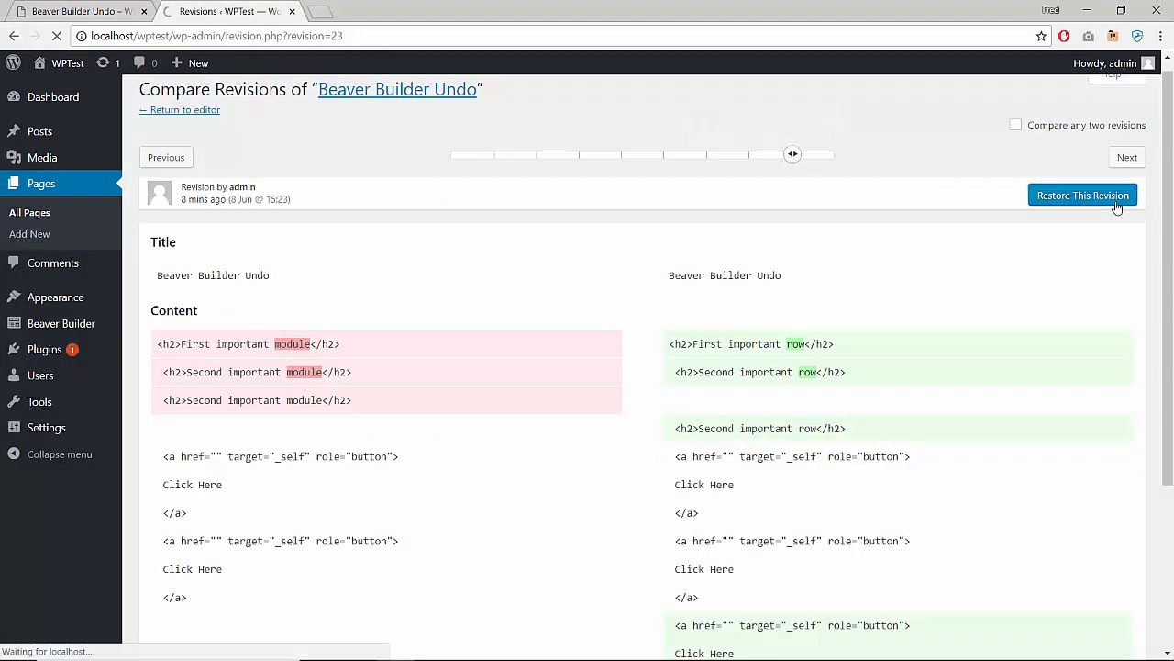
{"action": "left_click", "coordinate": [1083, 195]}
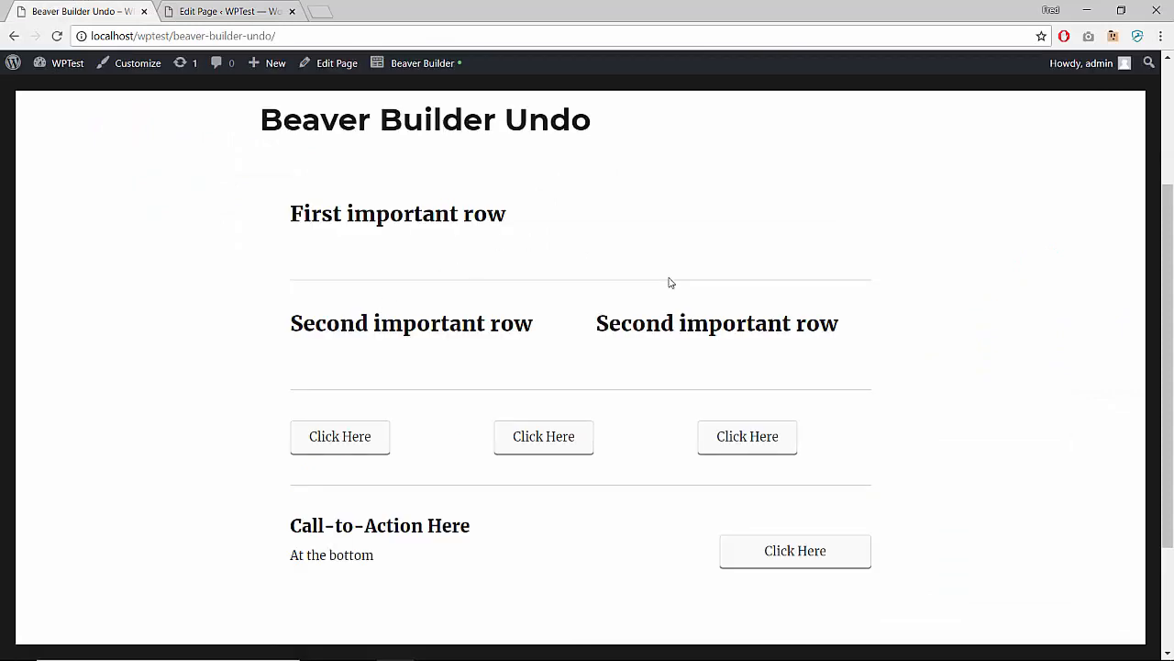
{"action": "mouse_move", "coordinate": [616, 353]}
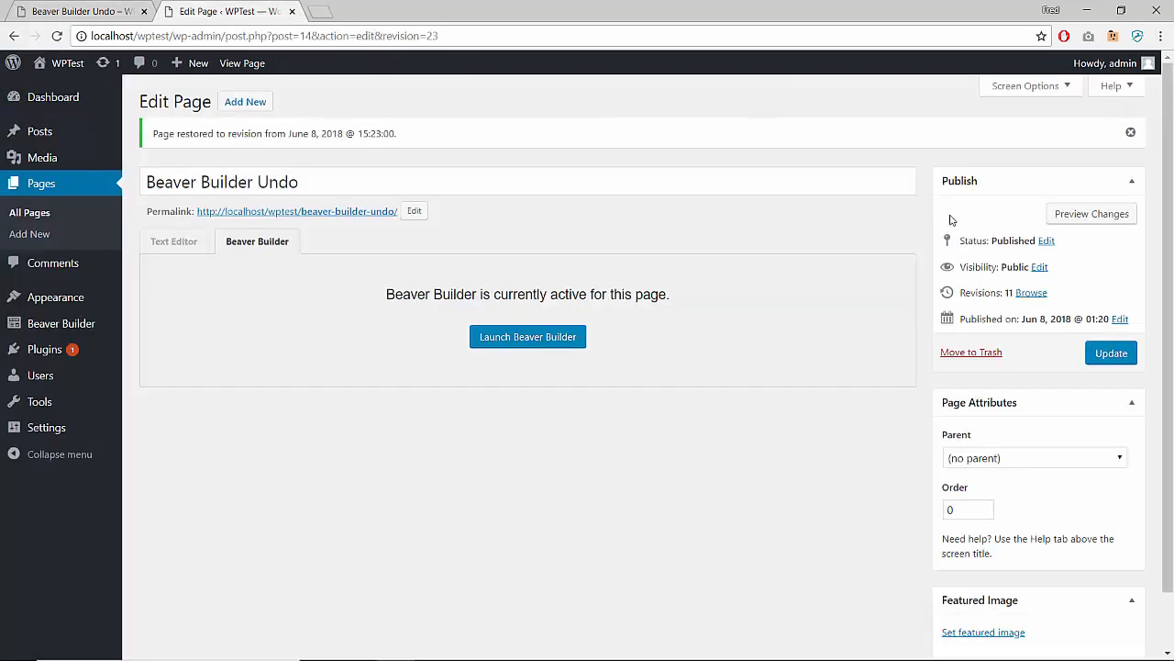
Browse the 11 revisions and inspect the restored Second important row element with DevTools on the live page
{"action": "left_click", "coordinate": [1032, 292]}
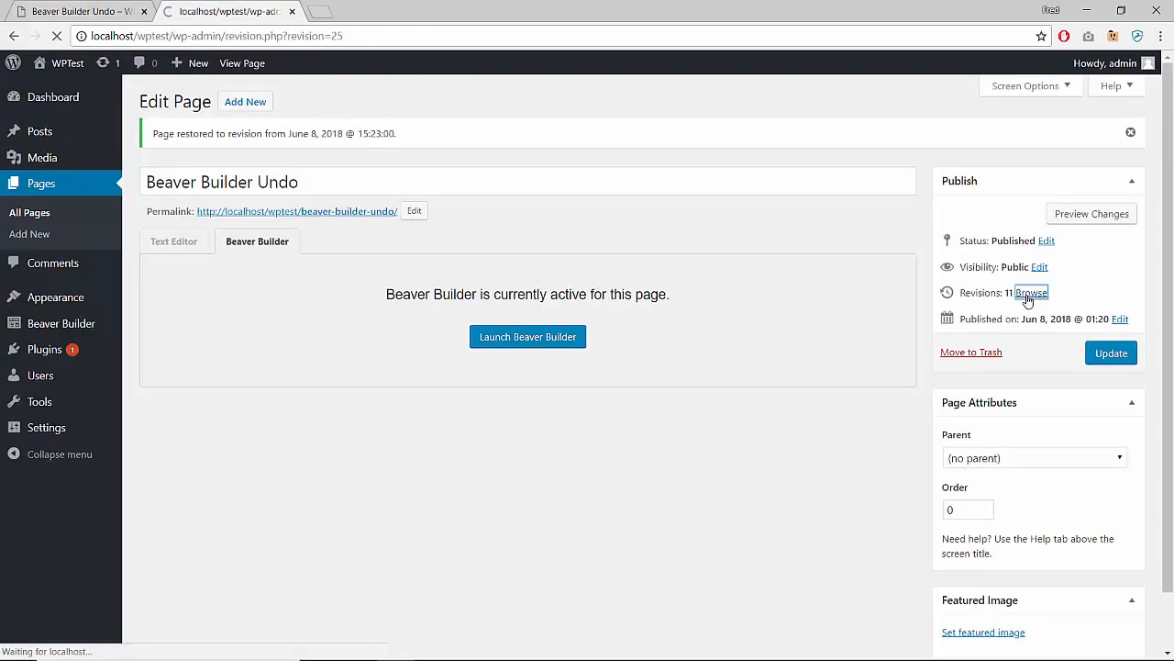
{"action": "left_click", "coordinate": [1031, 291]}
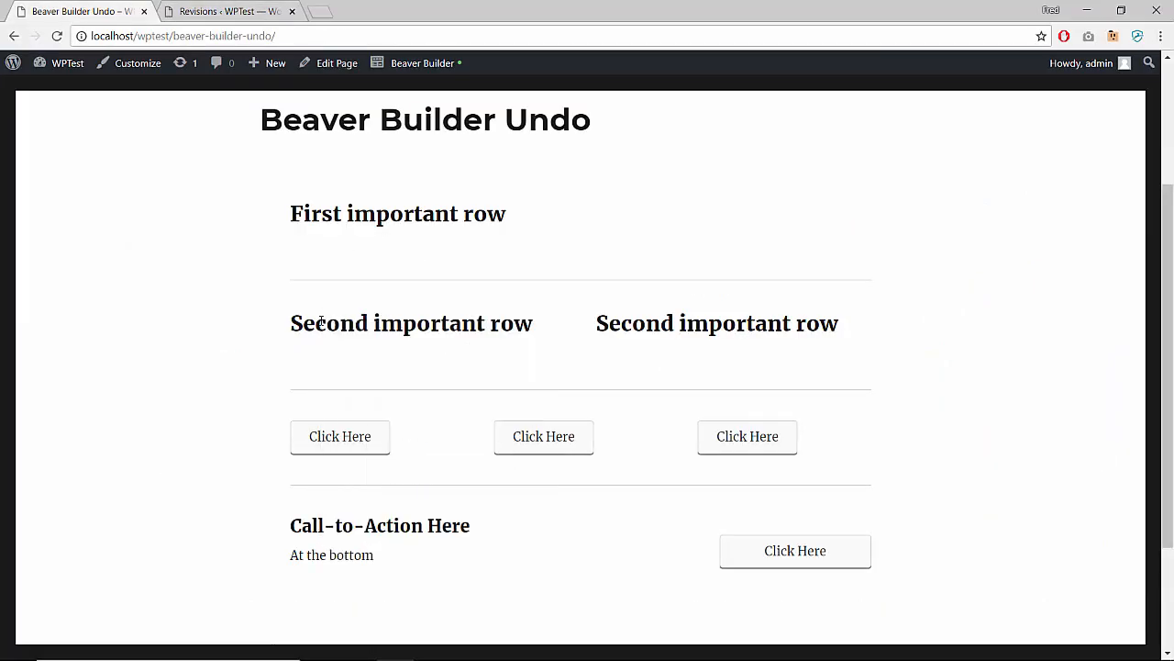
{"action": "key", "text": "F12"}
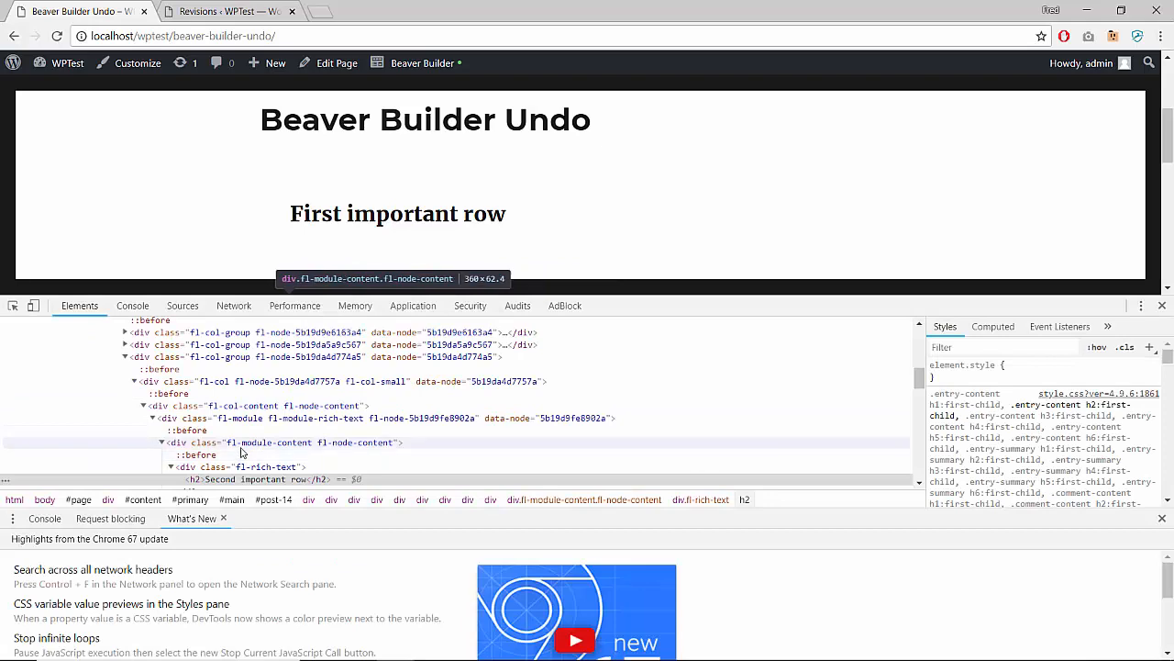
{"action": "left_click", "coordinate": [166, 367]}
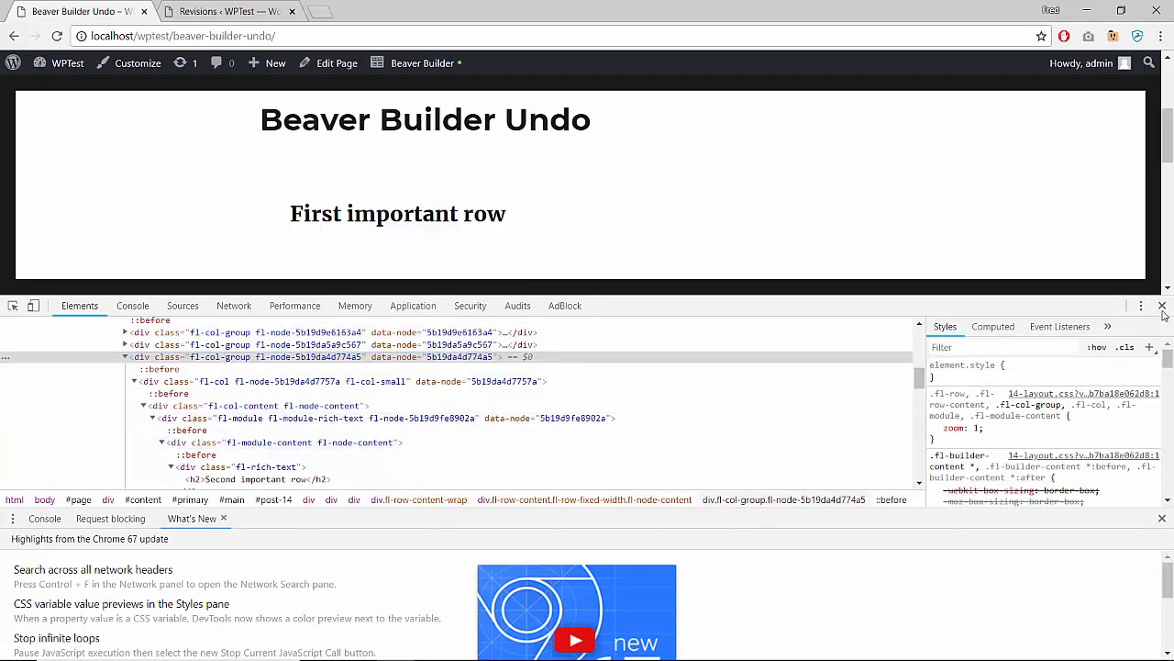
{"action": "left_click", "coordinate": [1161, 305]}
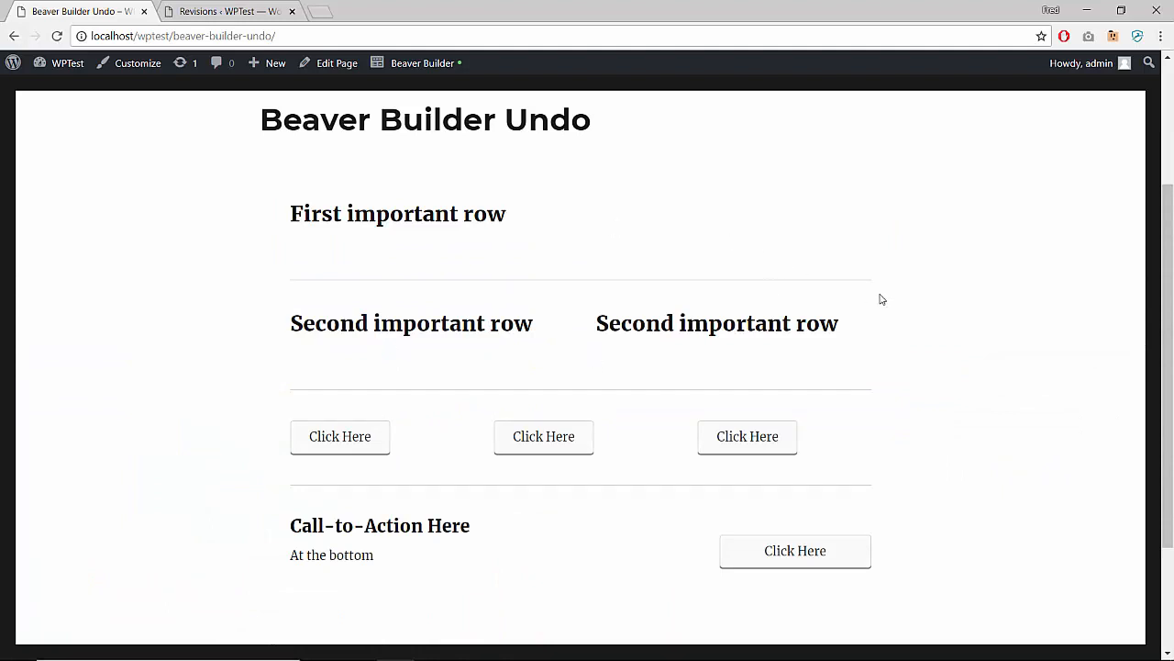
Switch to the revision comparison showing the headings added back in the current revision
{"action": "left_click", "coordinate": [228, 11]}
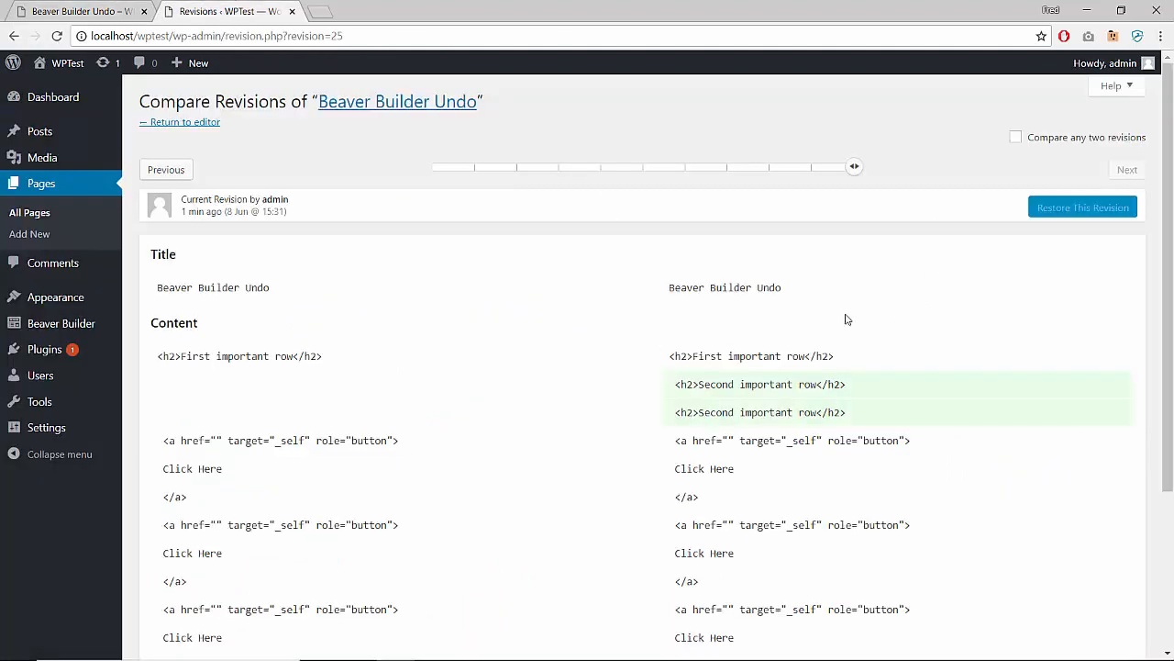
{"action": "mouse_move", "coordinate": [716, 459]}
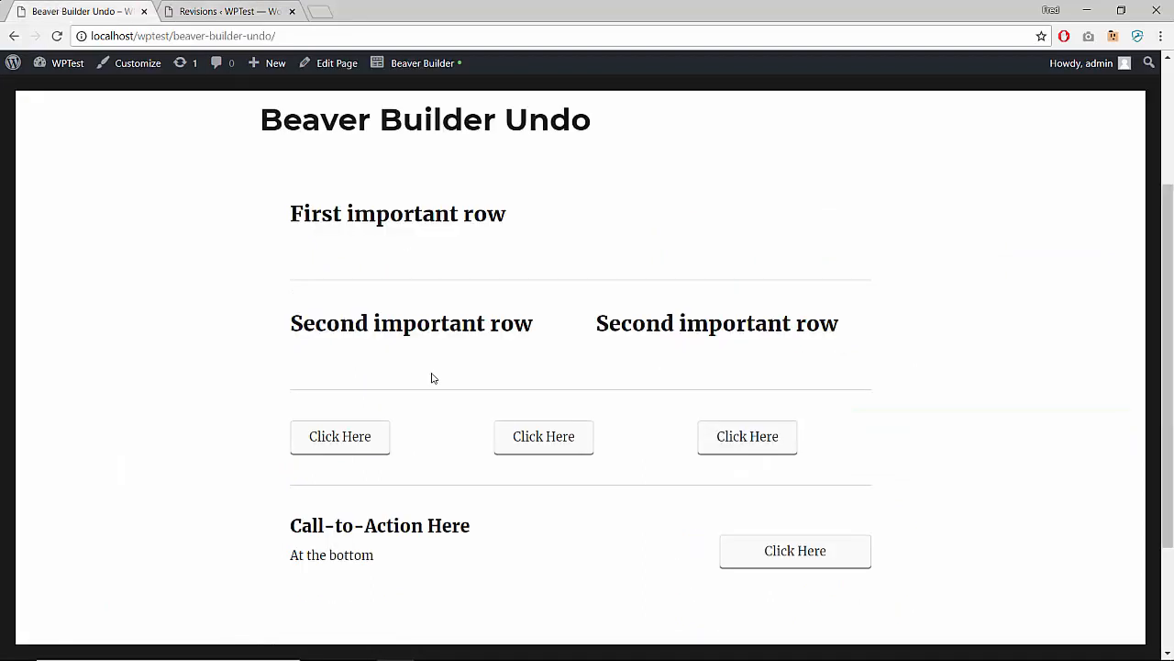
{"action": "mouse_move", "coordinate": [503, 300]}
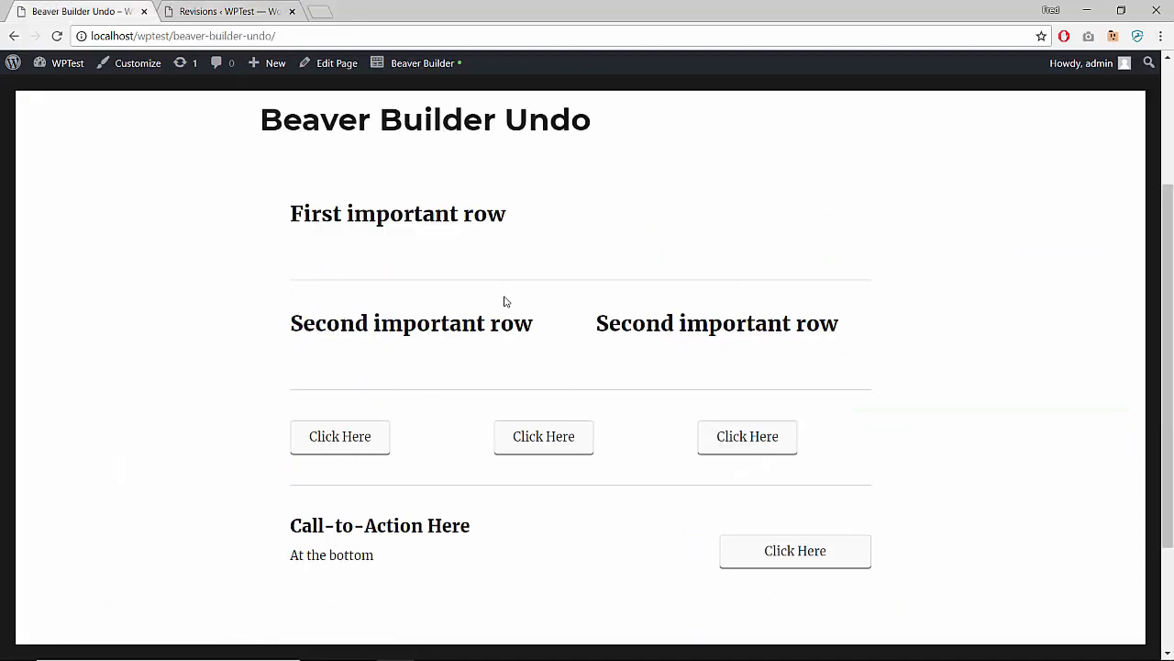
Launch Beaver Builder on the restored live page from the admin bar
{"action": "left_click", "coordinate": [423, 62]}
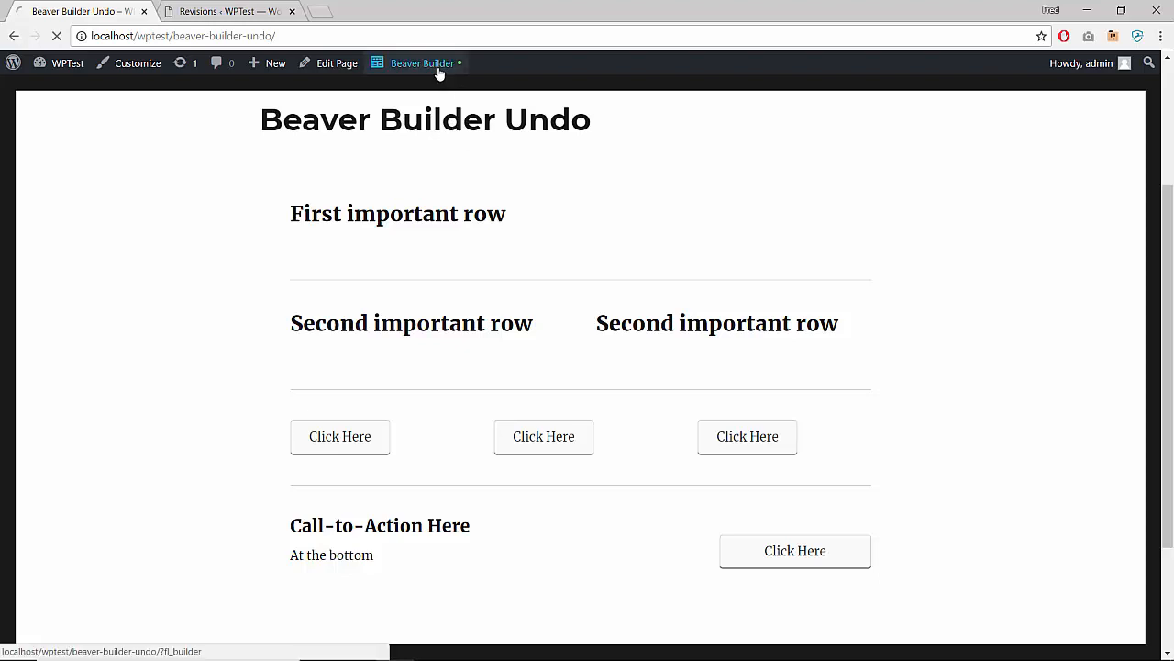
{"action": "left_click", "coordinate": [422, 62]}
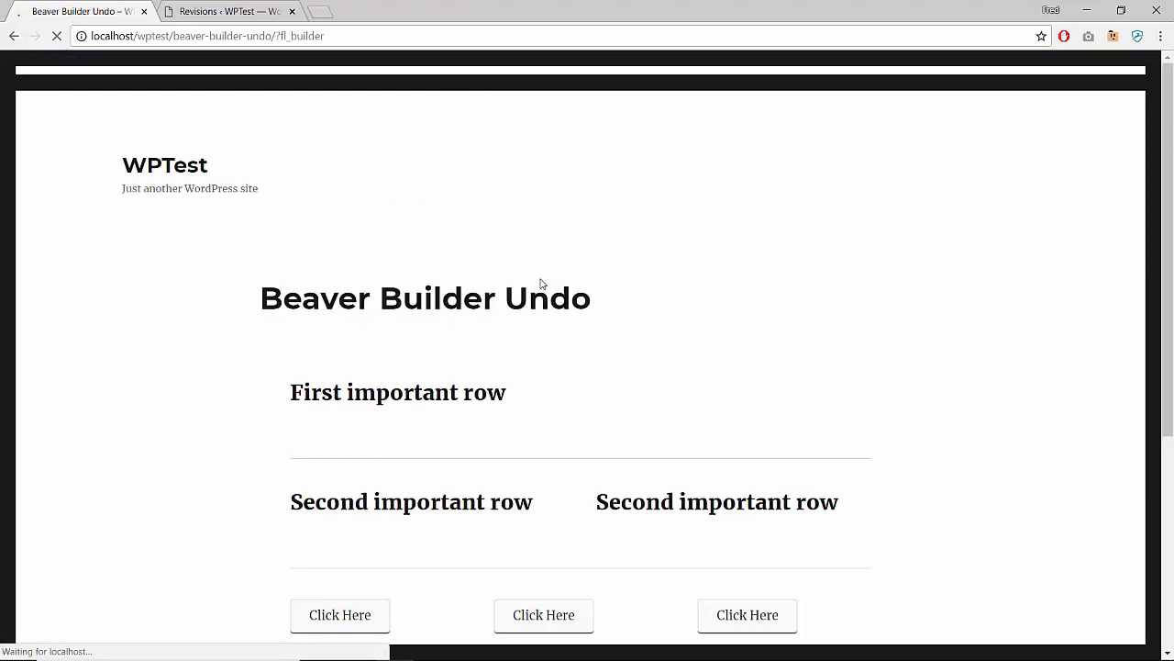